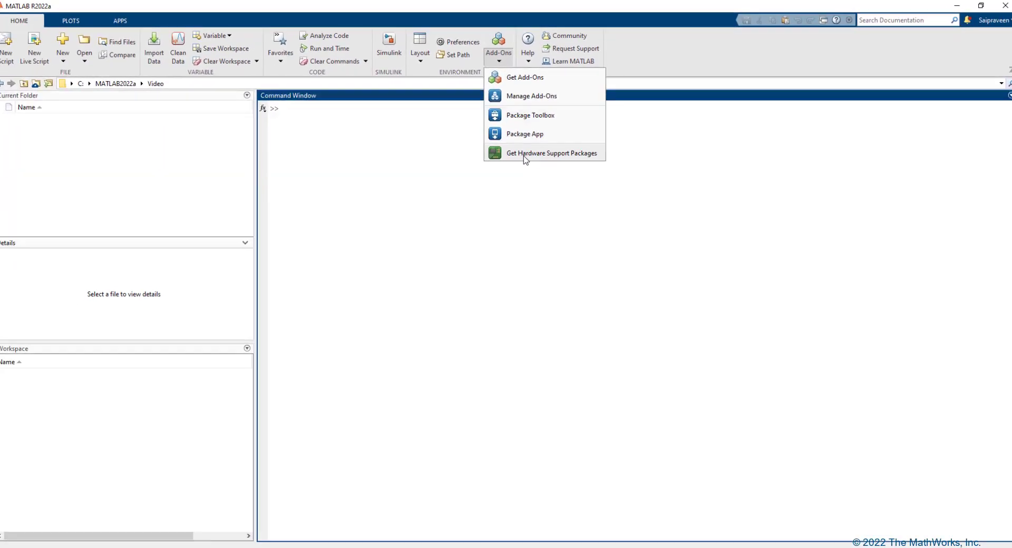
Step: List the hardware support packages and search them for 'android'
click(551, 152)
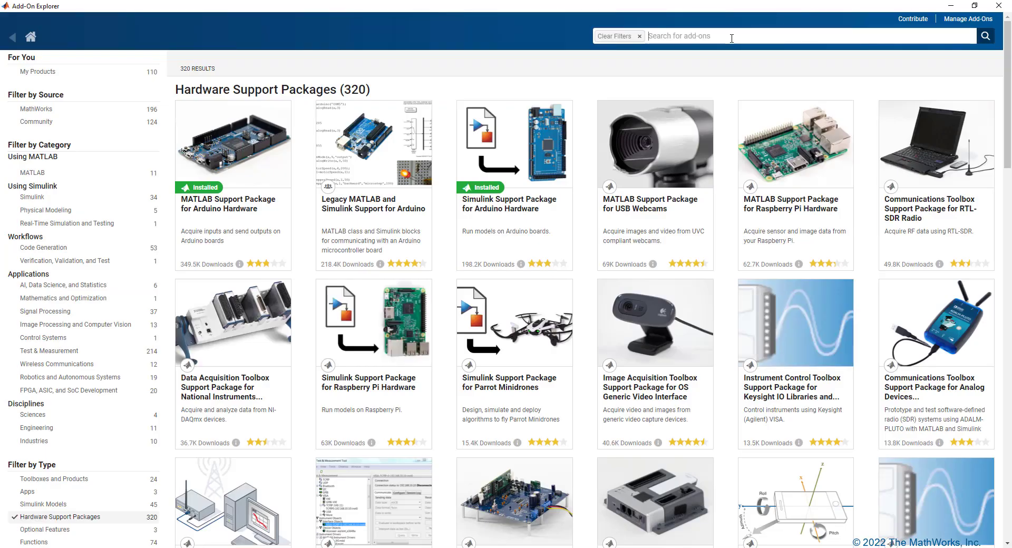
text(android)
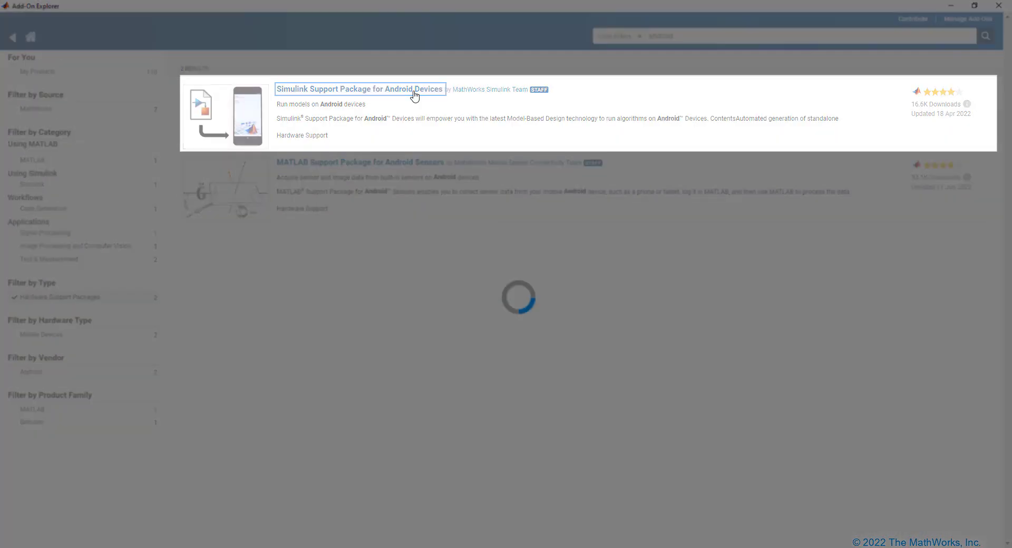
Step: Install the Simulink Support Package for Android Devices, accepting the license and third-party notice
click(359, 89)
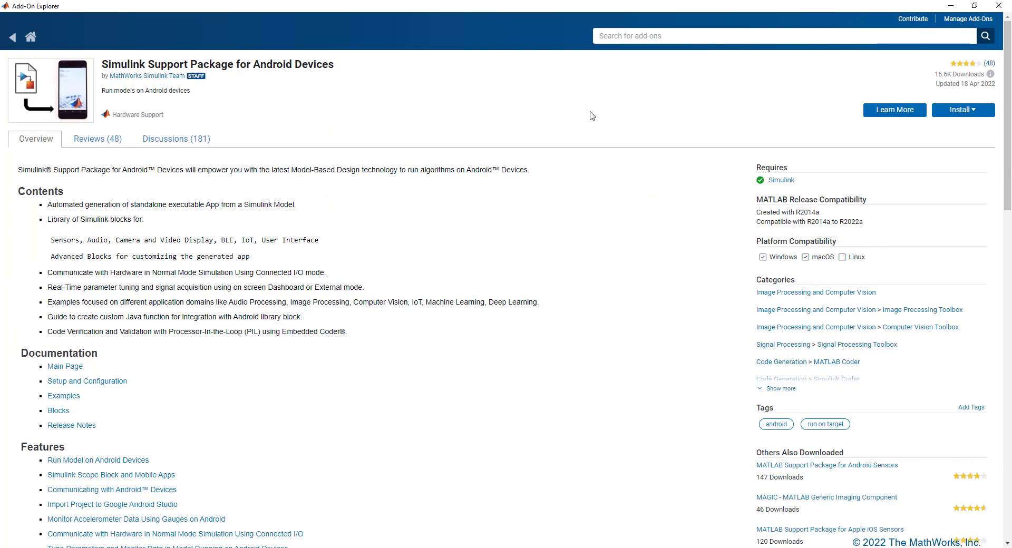
click(963, 110)
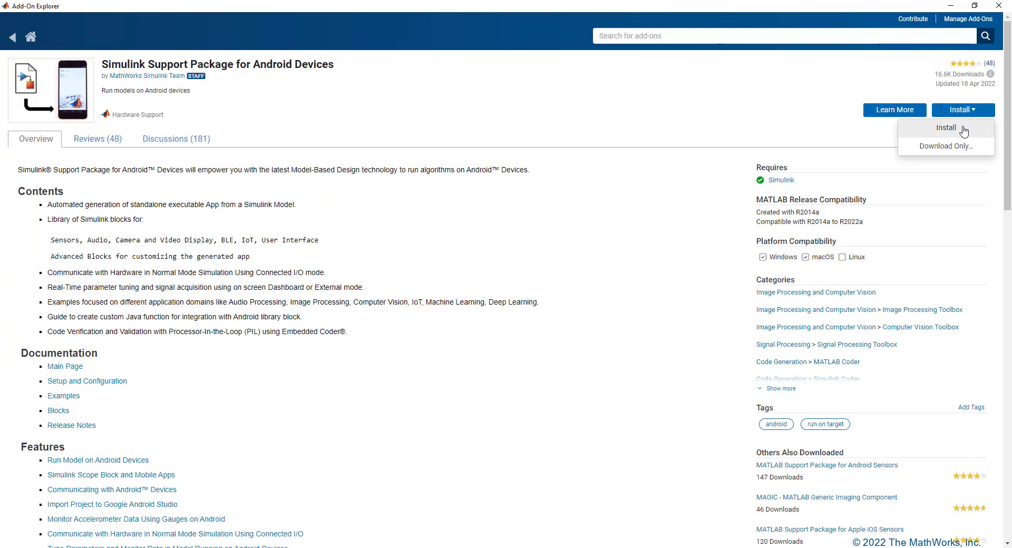
click(946, 128)
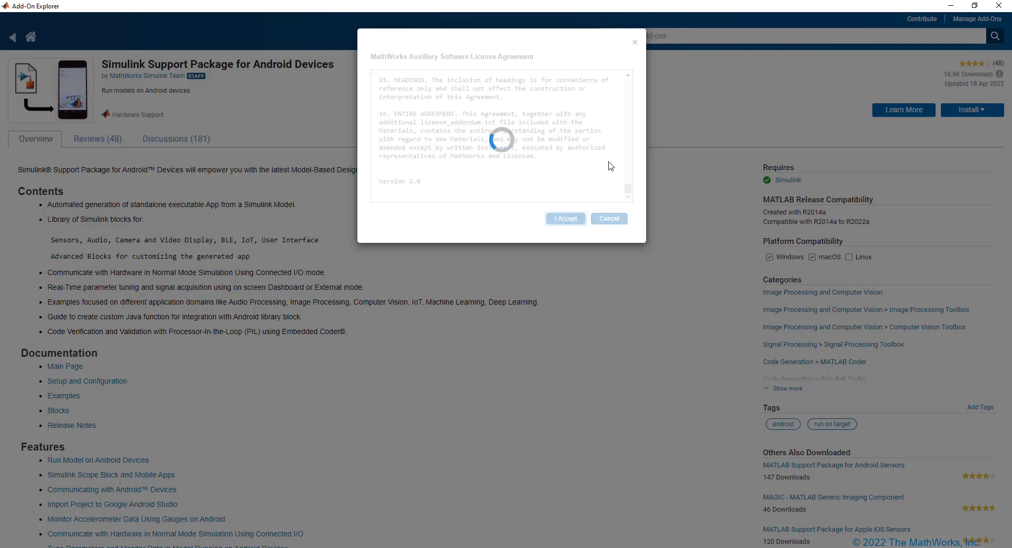
click(564, 218)
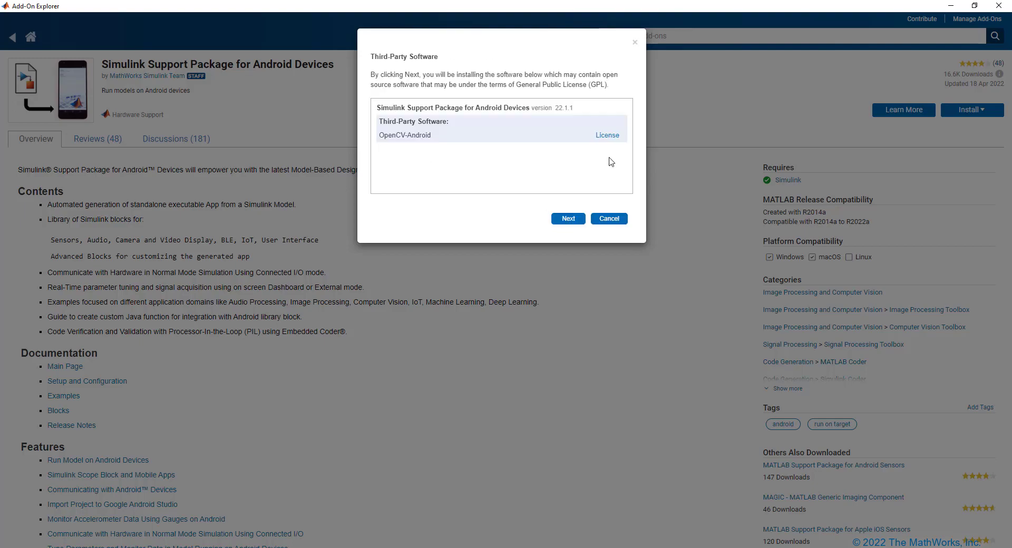
click(567, 218)
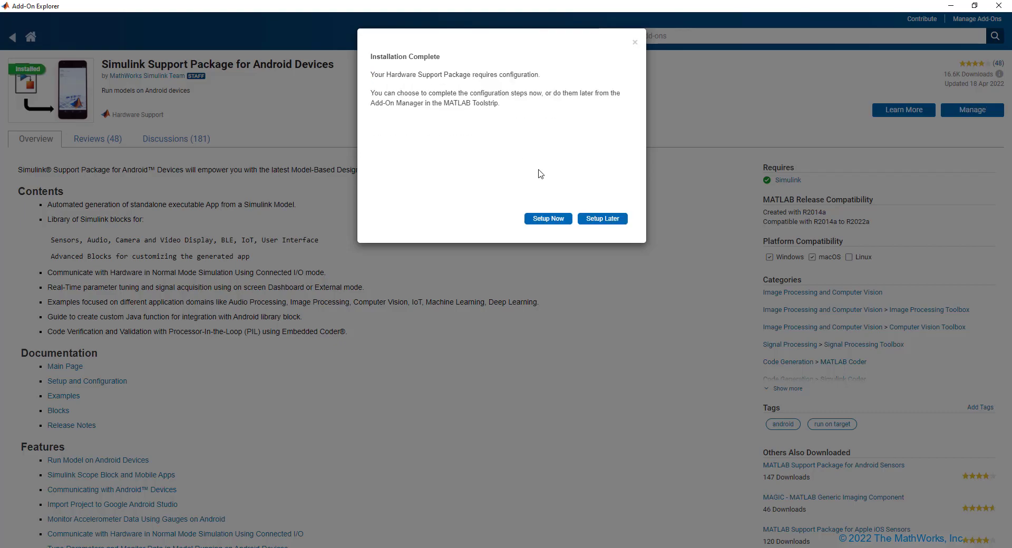
mouse_move(548, 218)
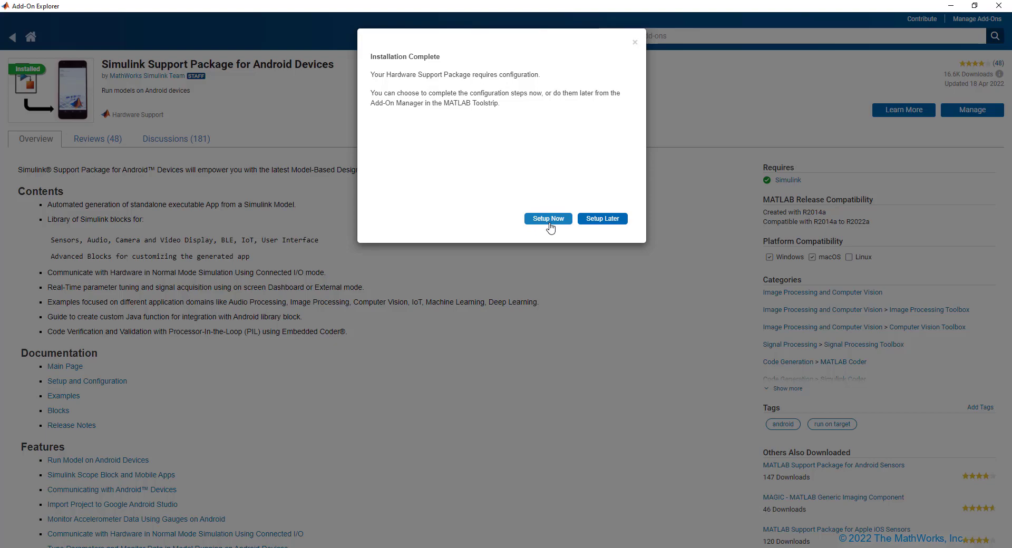
Step: Start Hardware Setup, keep the Tested Version of Android tools, and reach the Android Studio install page
click(547, 218)
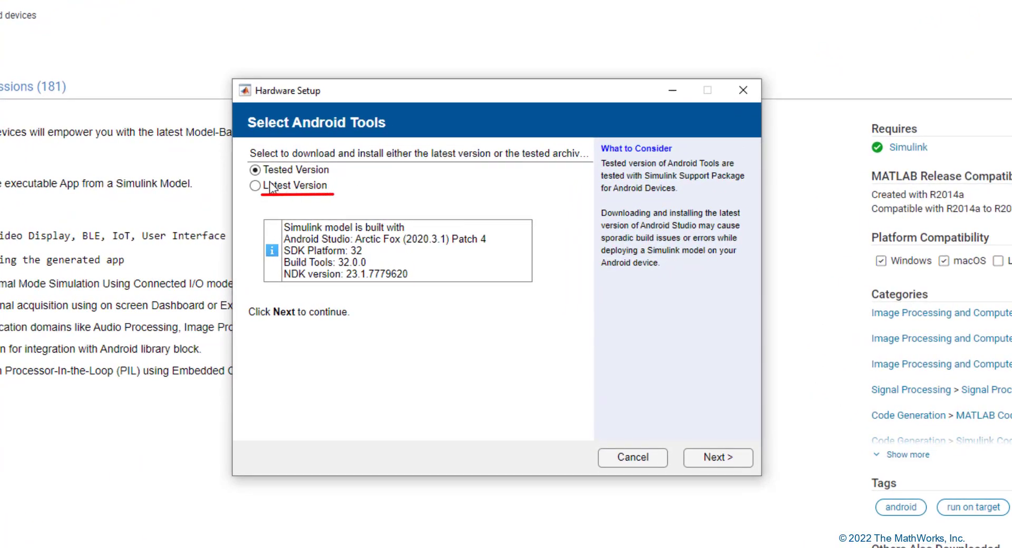
mouse_move(313, 199)
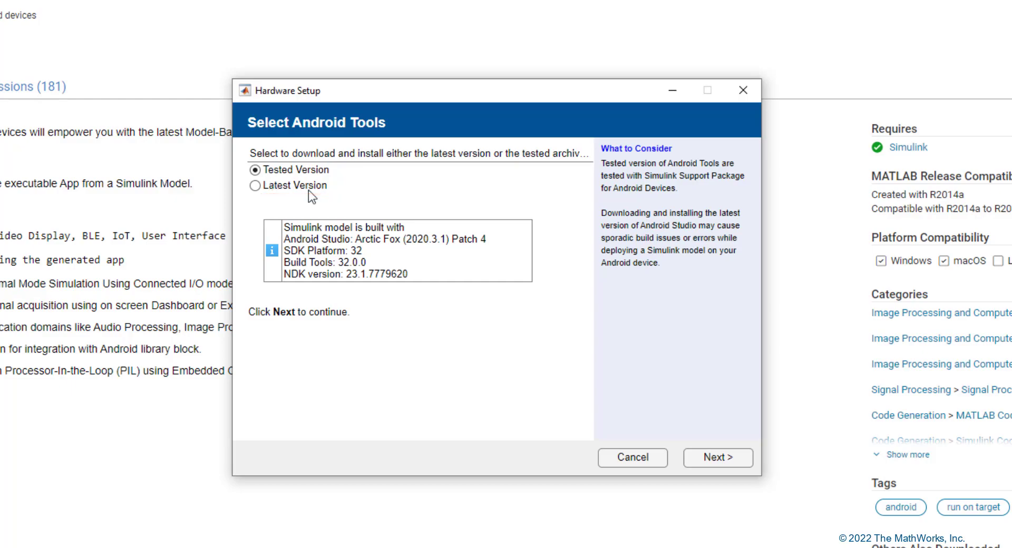
mouse_move(381, 193)
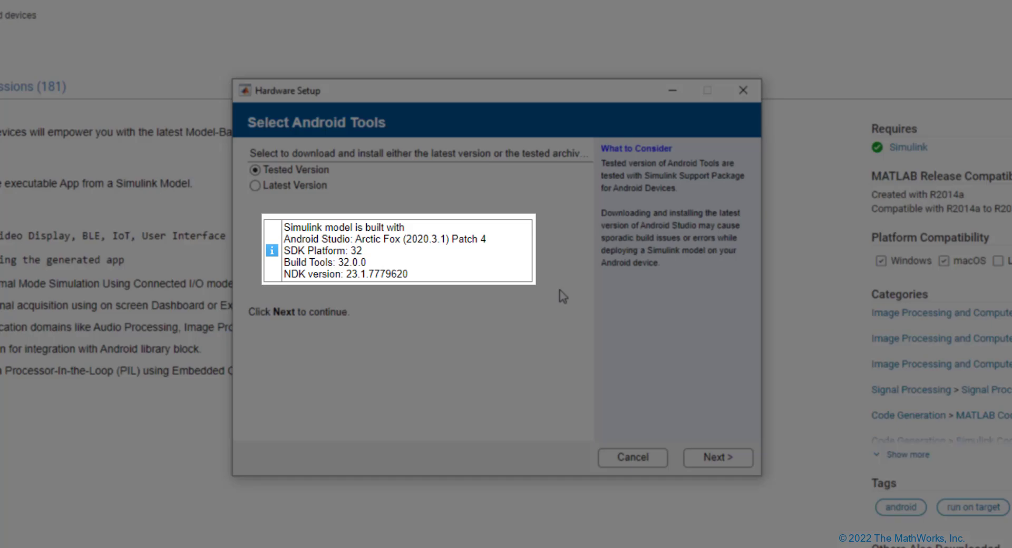
click(716, 456)
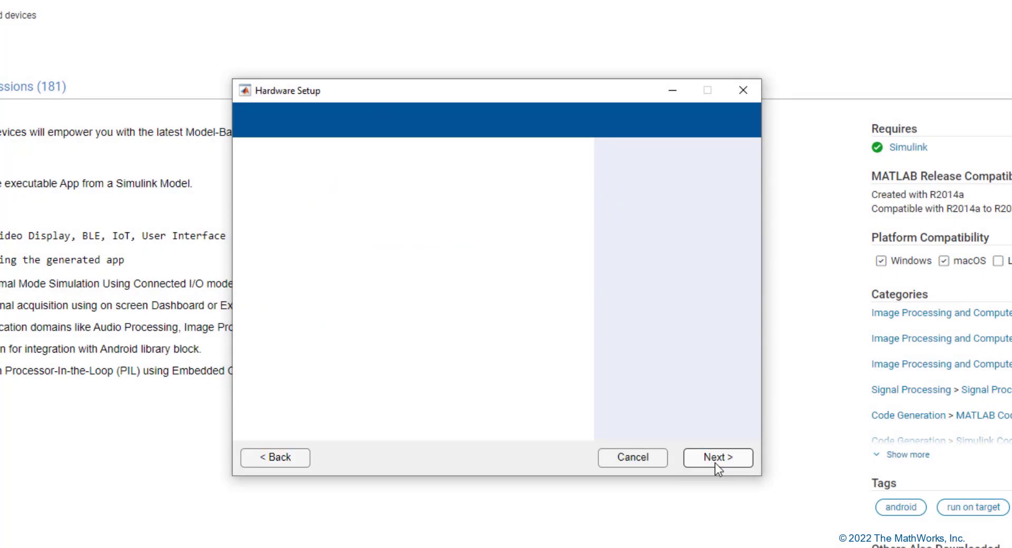
click(716, 457)
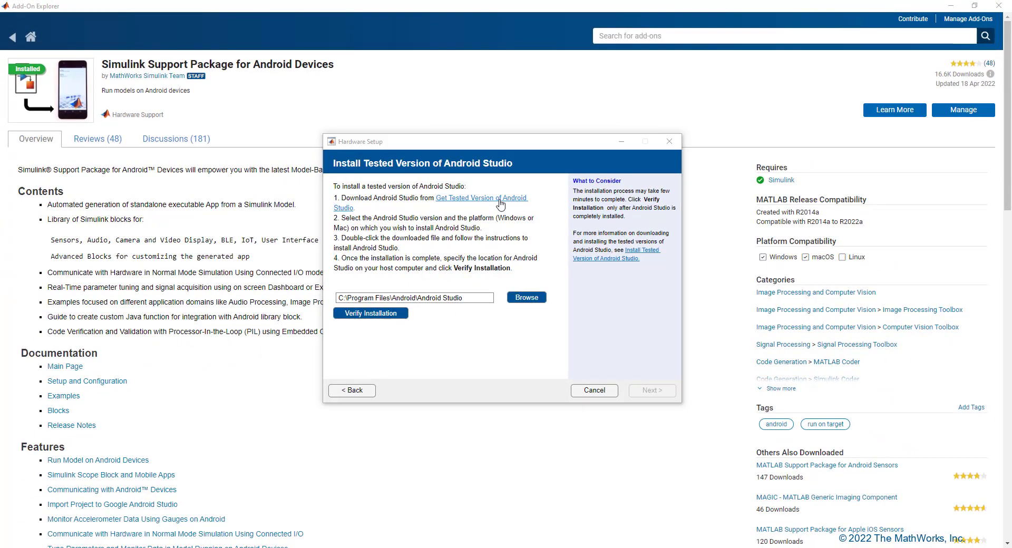
Step: Open the Android Studio archive page and scroll to the tested Windows installer download
click(481, 198)
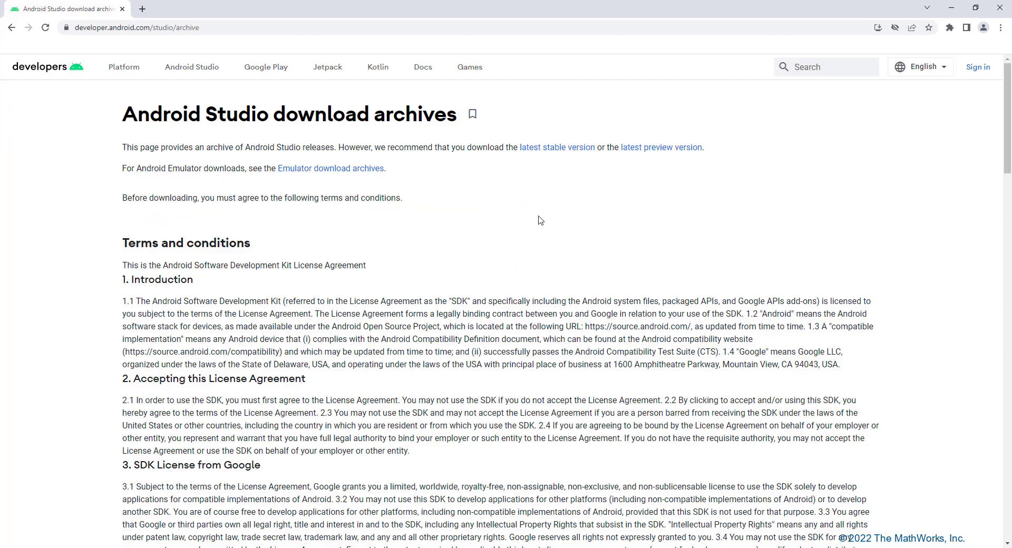
scroll(down, 3)
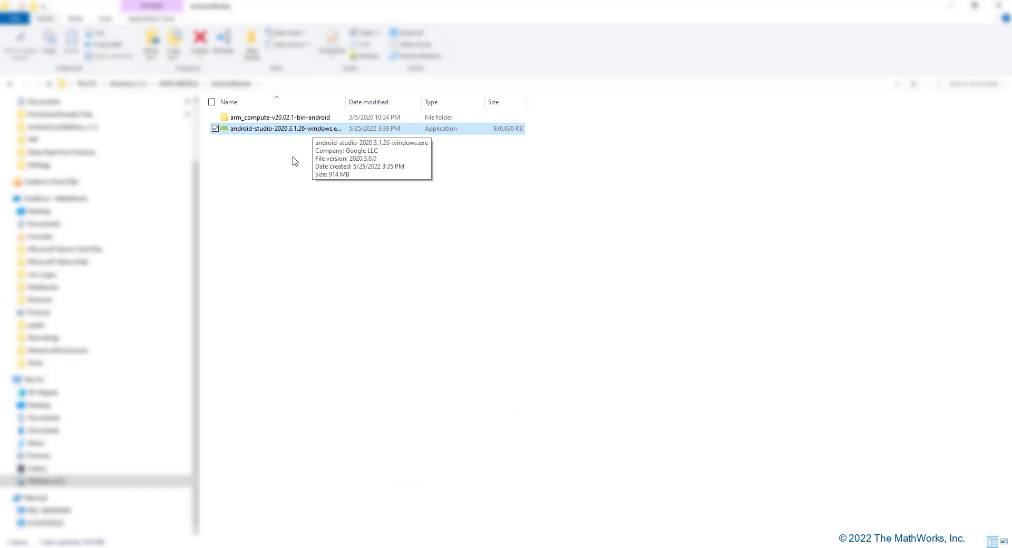
Step: Launch the Android Studio installer and exclude the Android Virtual Device component
double_click(285, 129)
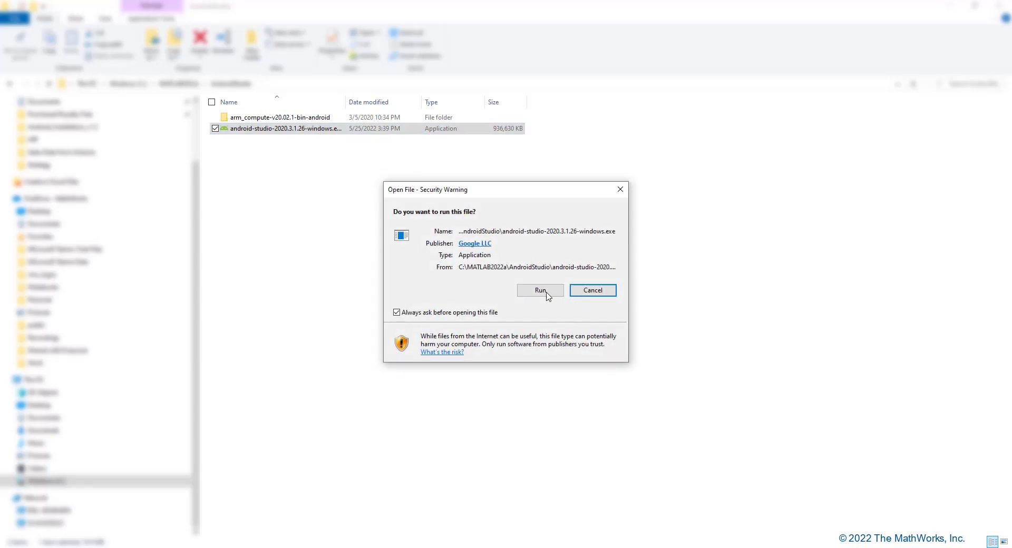
click(540, 290)
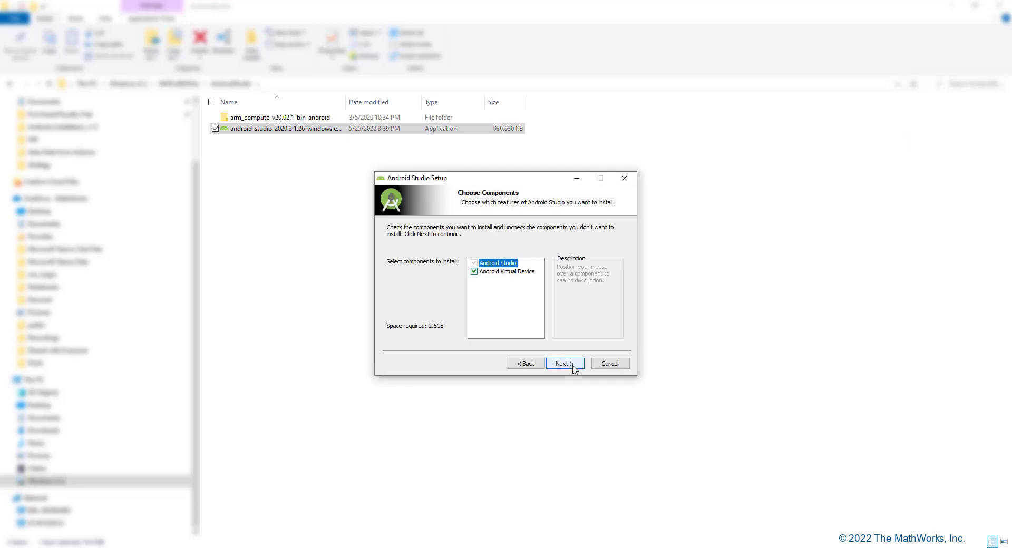
click(508, 271)
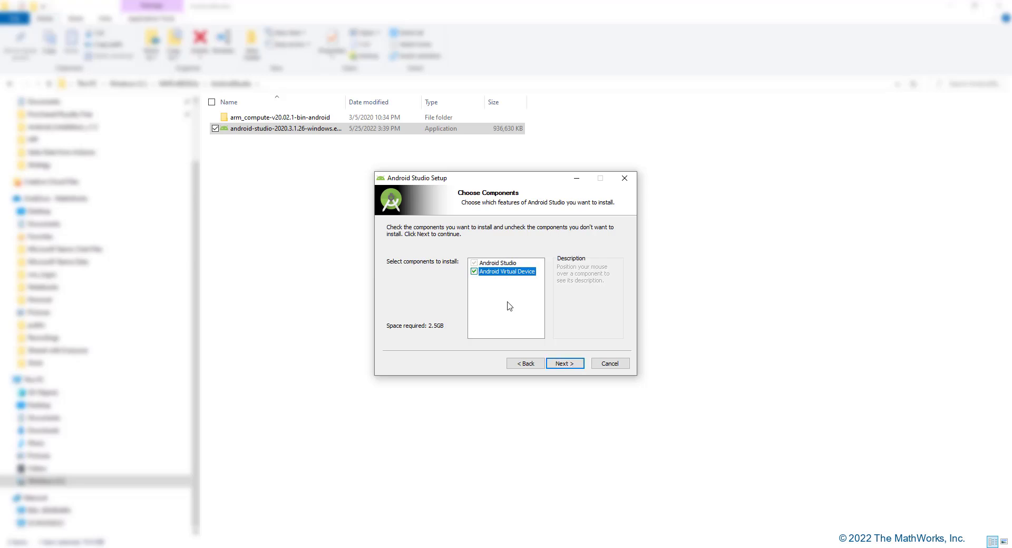
click(474, 271)
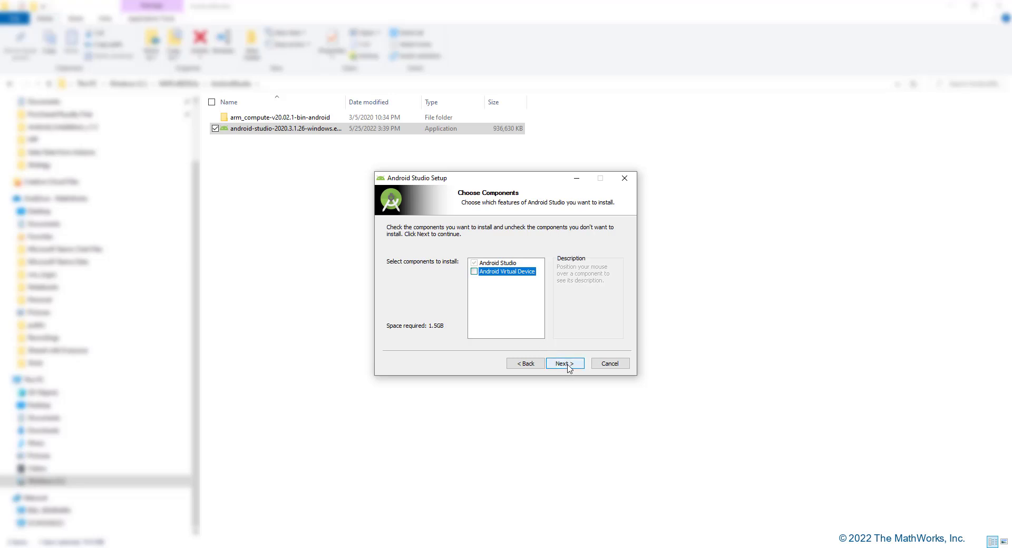
click(563, 362)
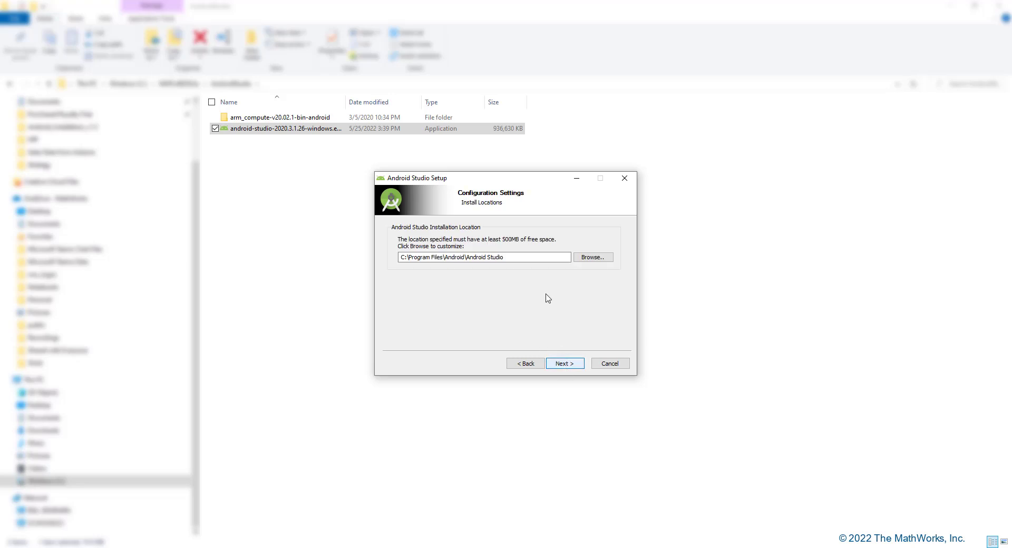
Step: Install Android Studio to C:\Program Files\Android\Android Studio and finish setup
triple_click(482, 257)
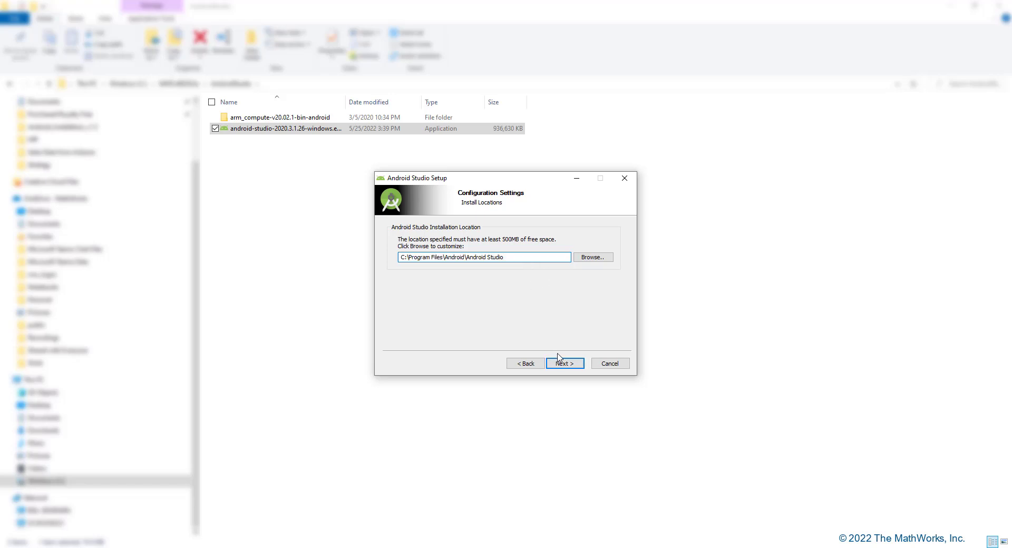
click(563, 363)
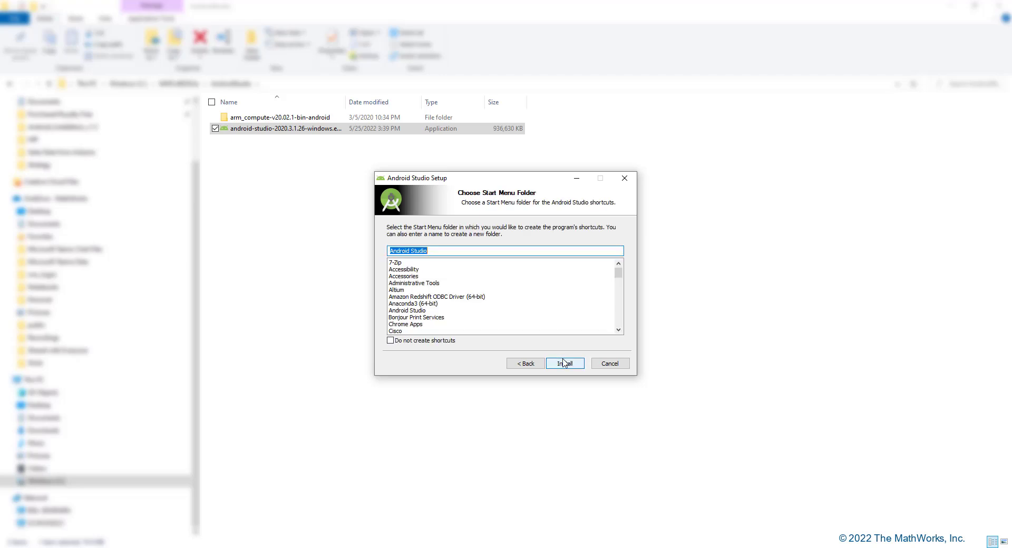
click(563, 363)
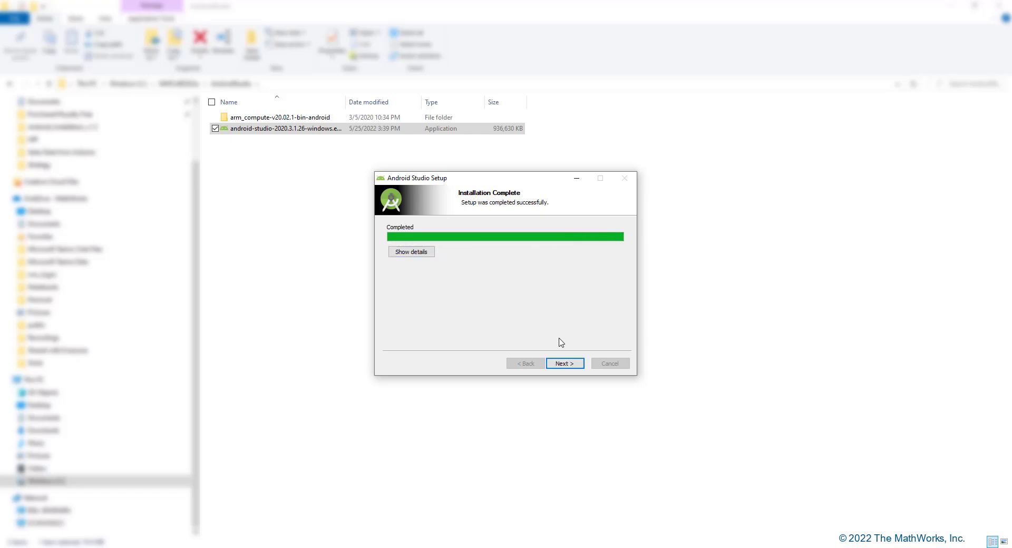
click(563, 363)
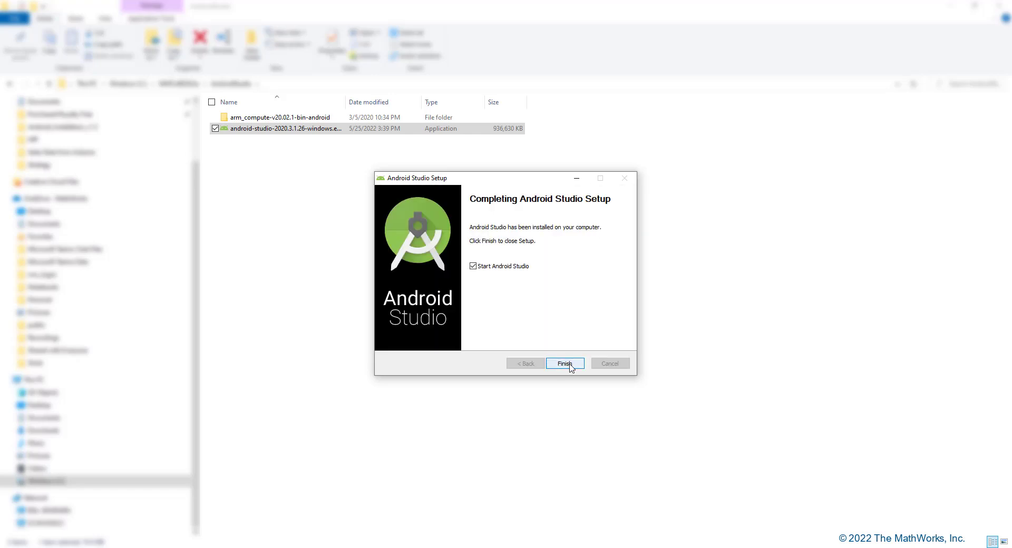
click(564, 363)
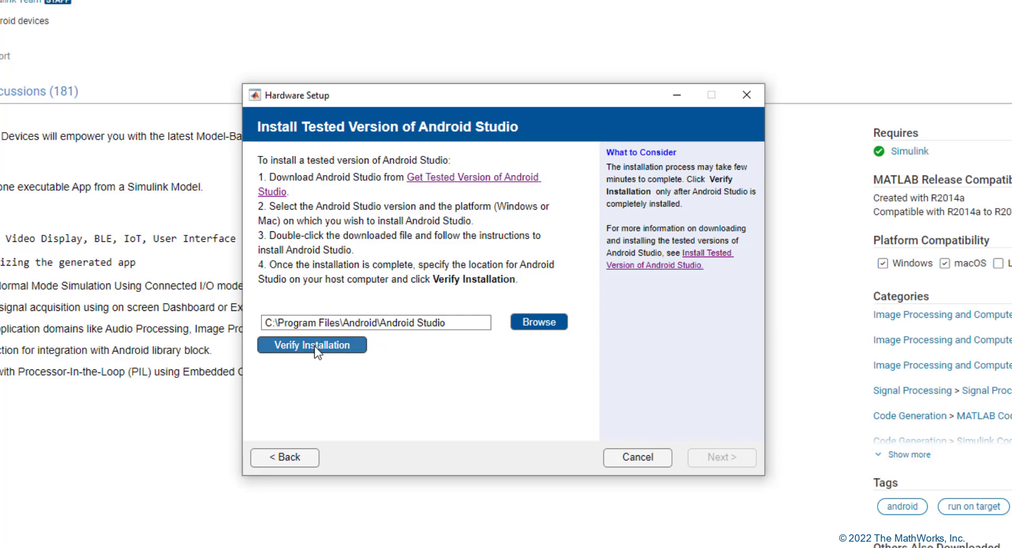
Step: Verify the Android Studio installation location and advance to the SDK tools step
click(311, 344)
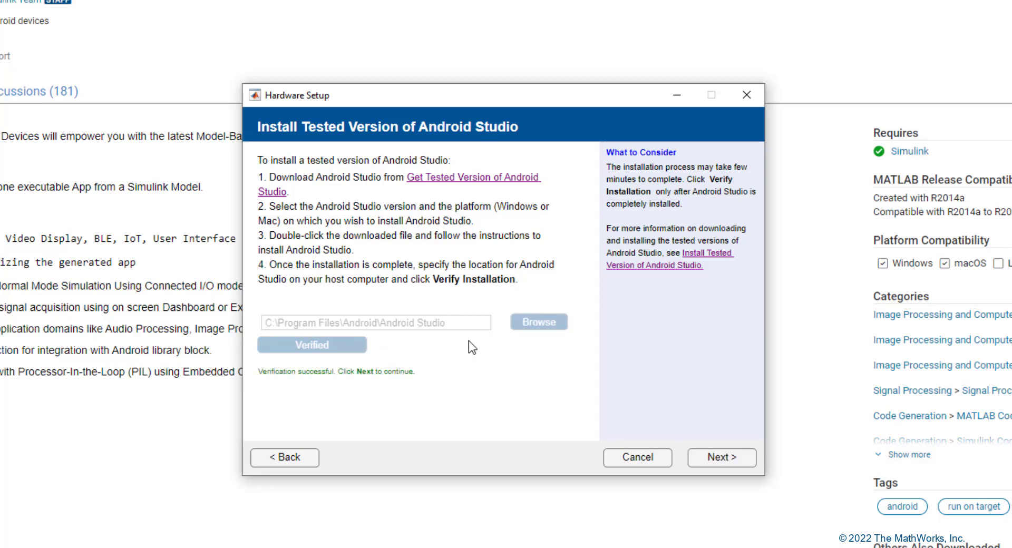
mouse_move(378, 369)
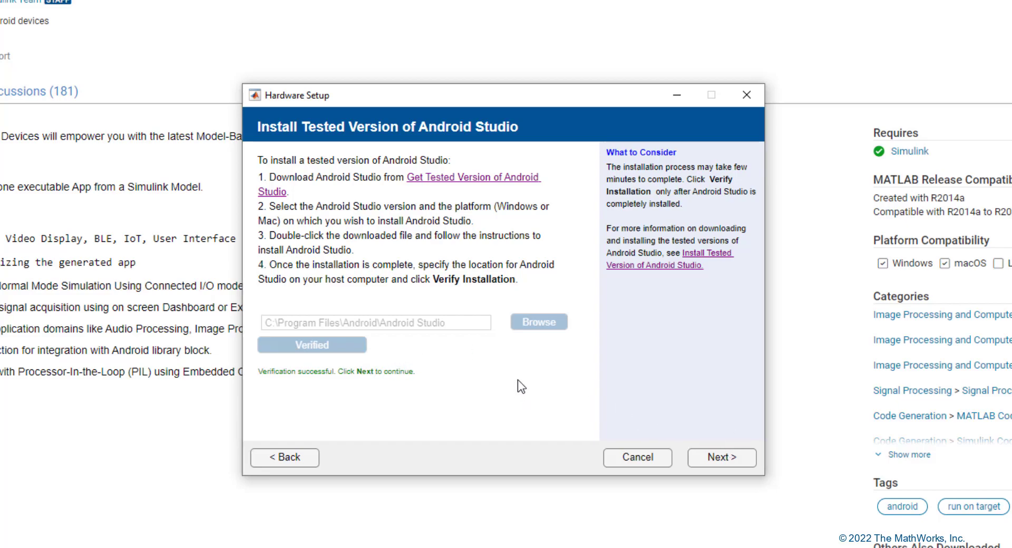
mouse_move(543, 244)
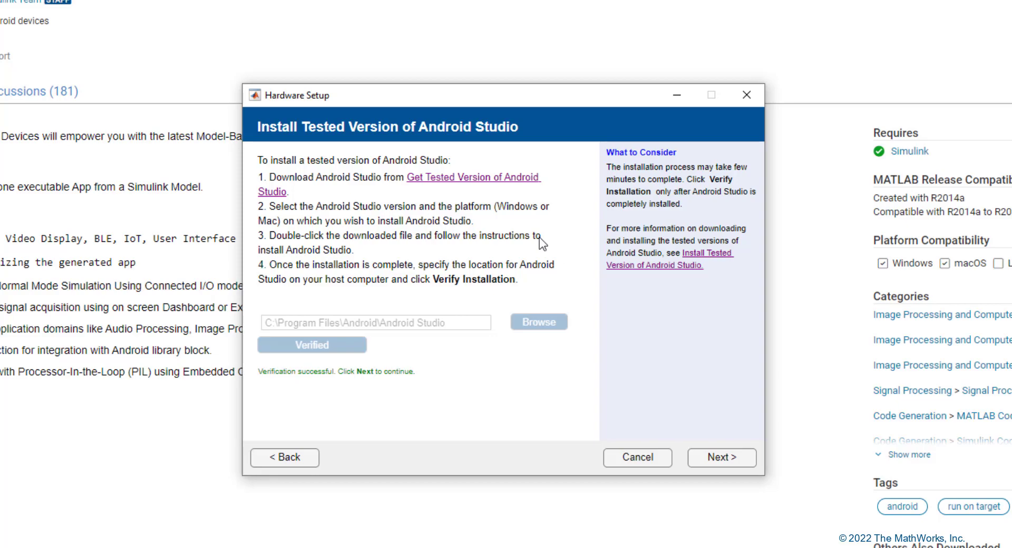
mouse_move(555, 252)
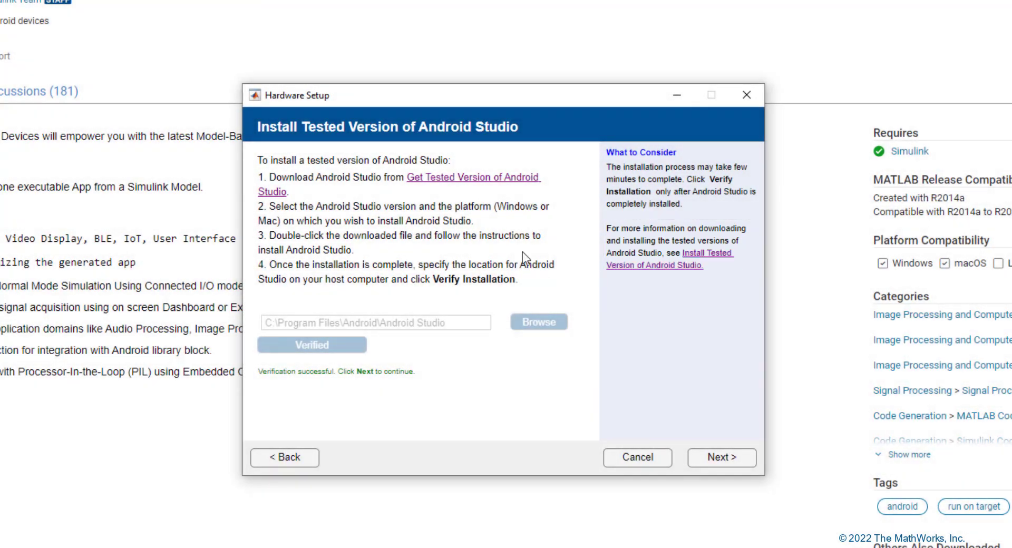
click(720, 457)
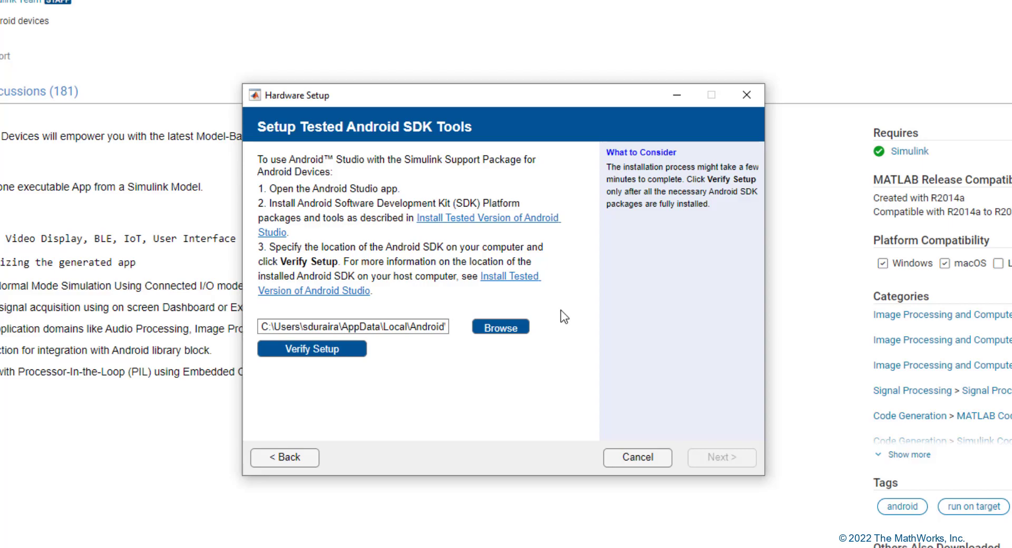
mouse_move(566, 322)
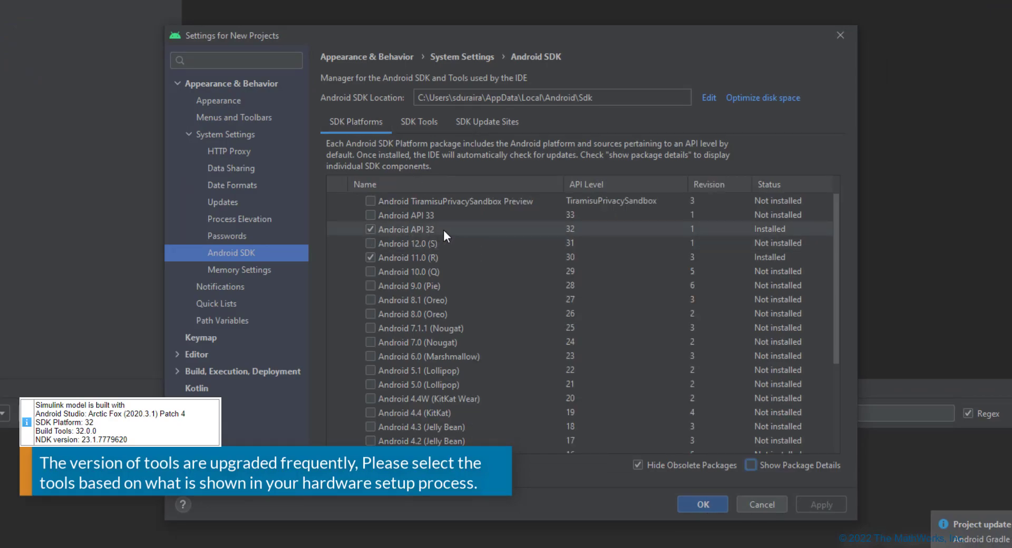
Step: Check Build-Tools 32.0.0 and Platform-Tools in SDK package details, then close the SDK settings
click(418, 121)
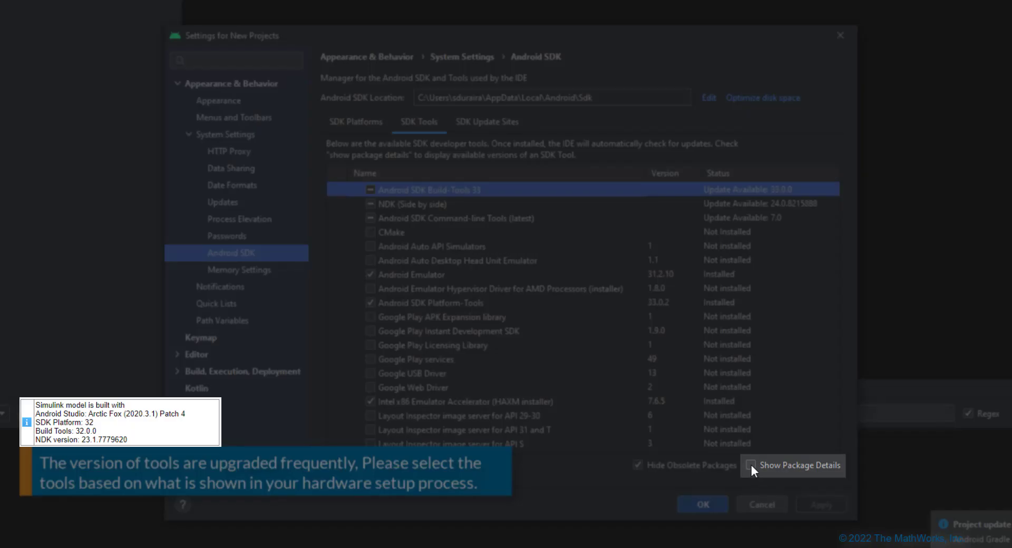
click(752, 465)
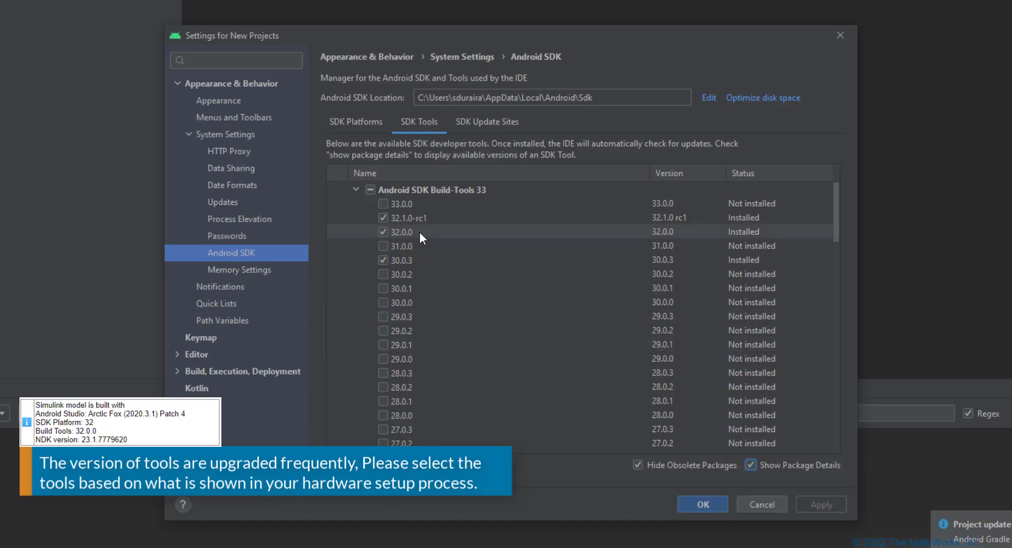
click(431, 189)
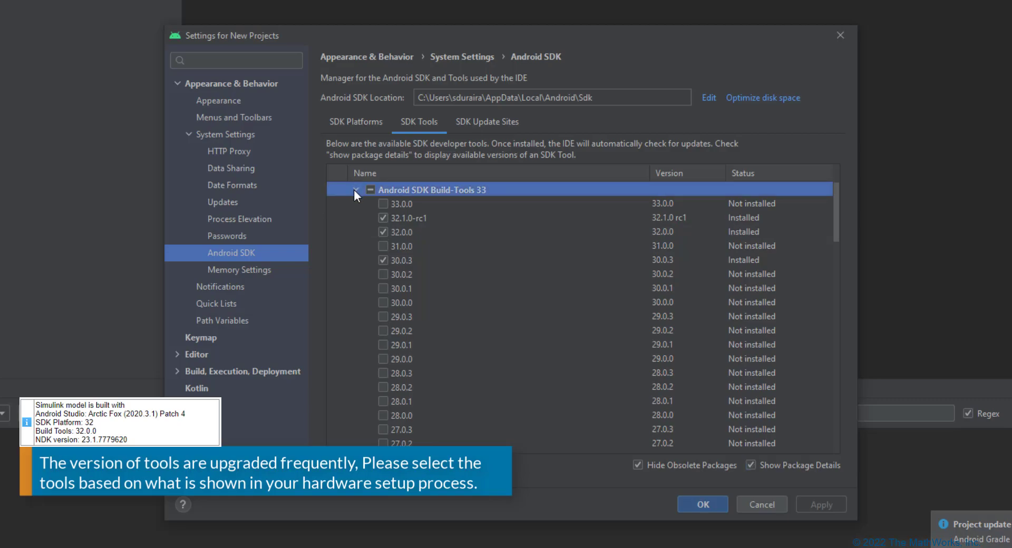
click(355, 189)
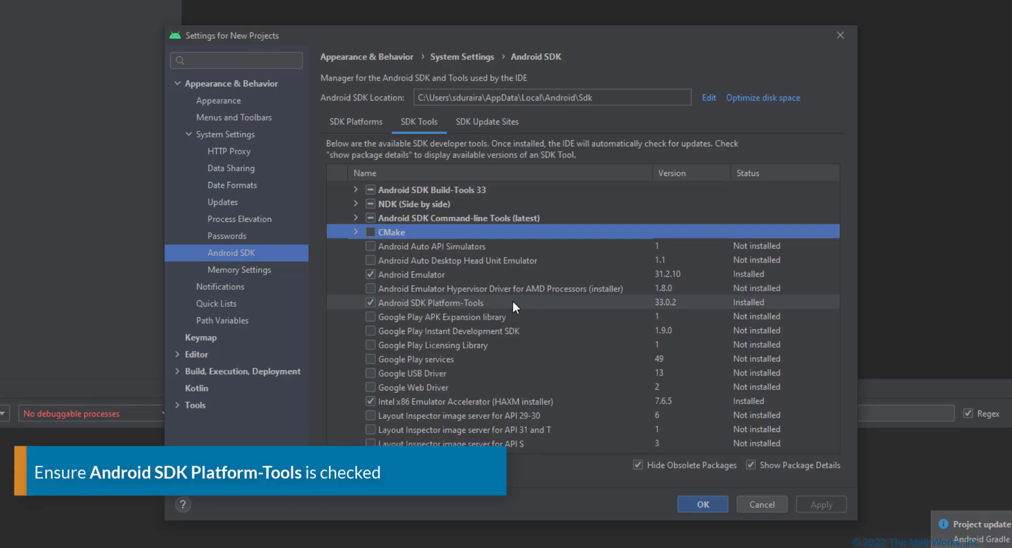
click(356, 122)
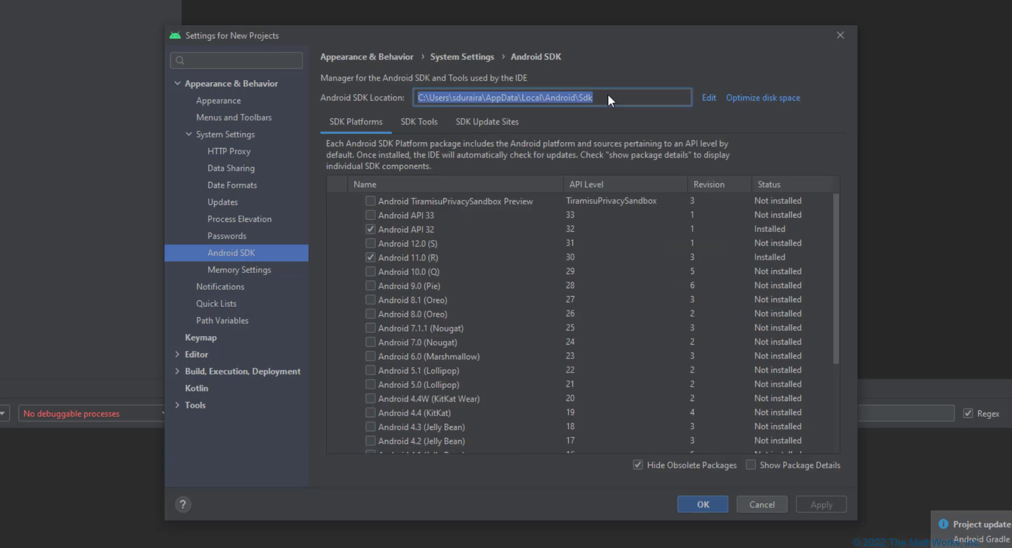
mouse_move(689, 348)
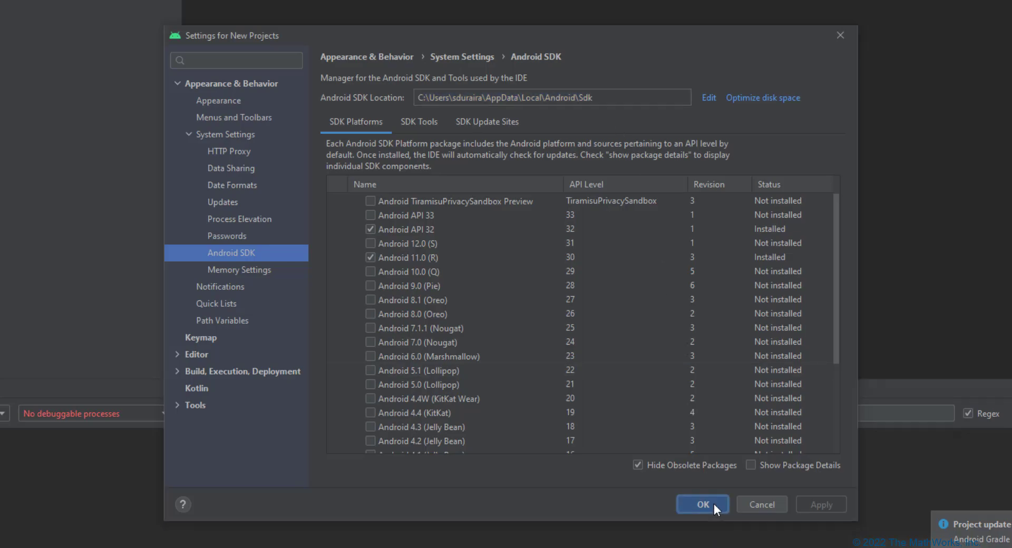
click(701, 505)
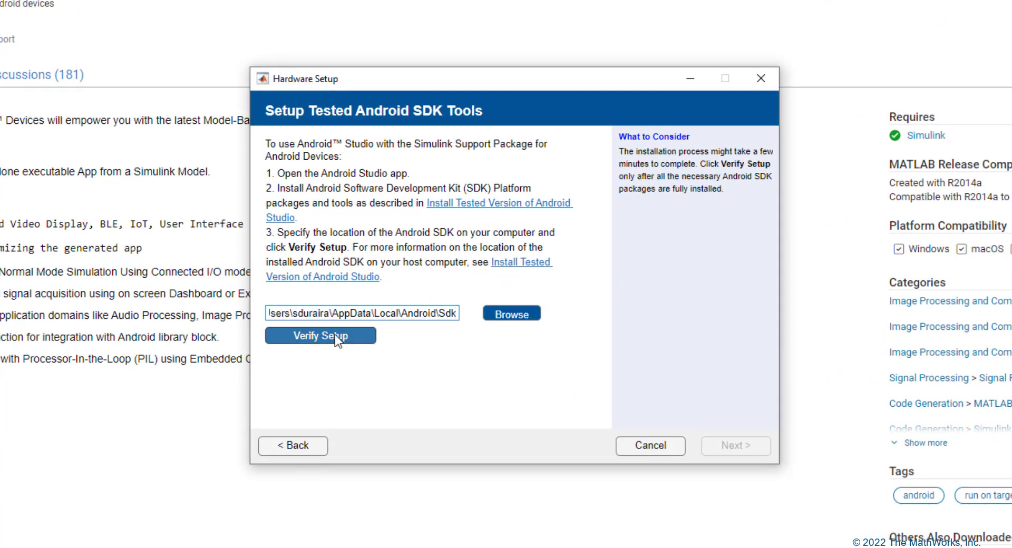
Step: Verify the Android SDK location, advance, and enable deploying deep learning models on the device
click(319, 335)
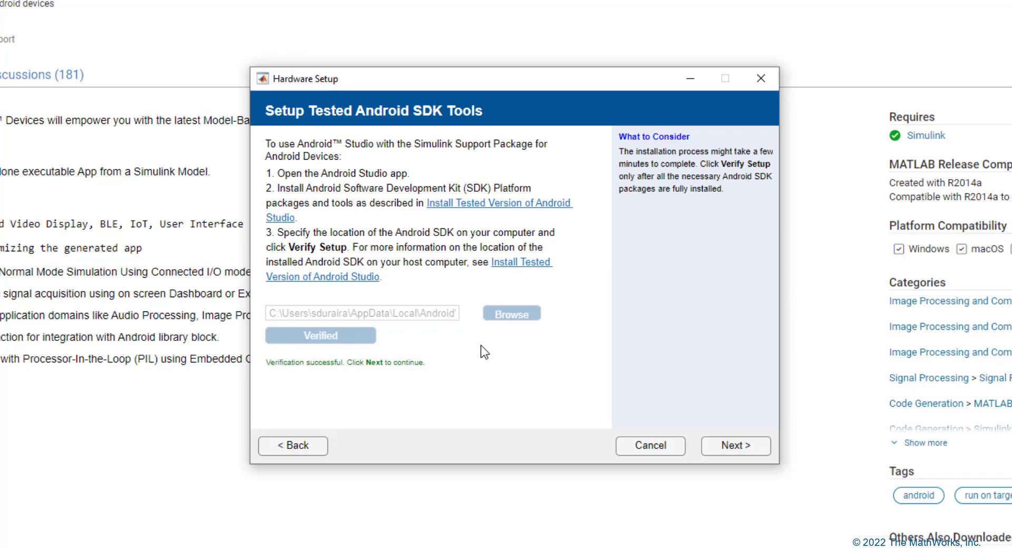
mouse_move(752, 433)
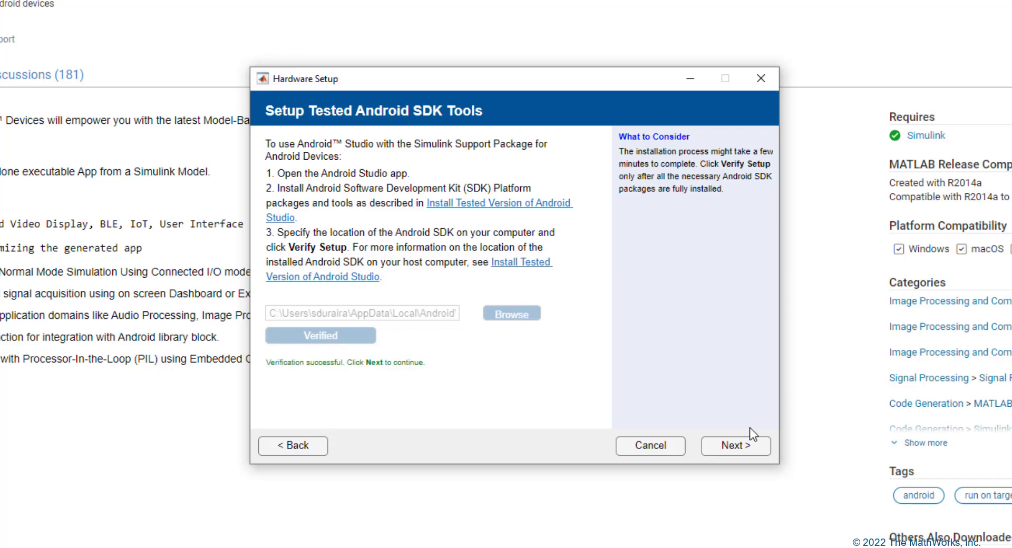
click(734, 445)
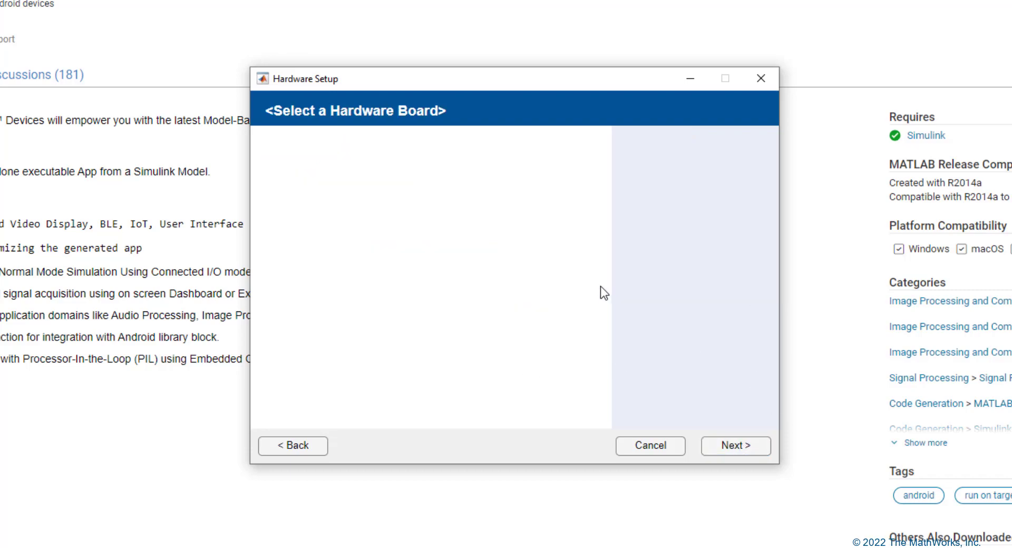
click(735, 445)
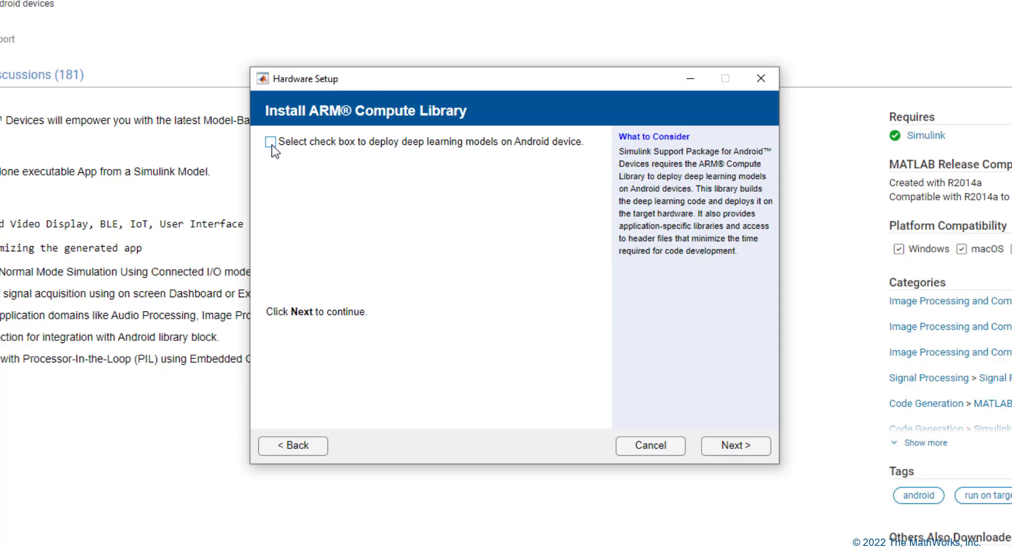
click(267, 141)
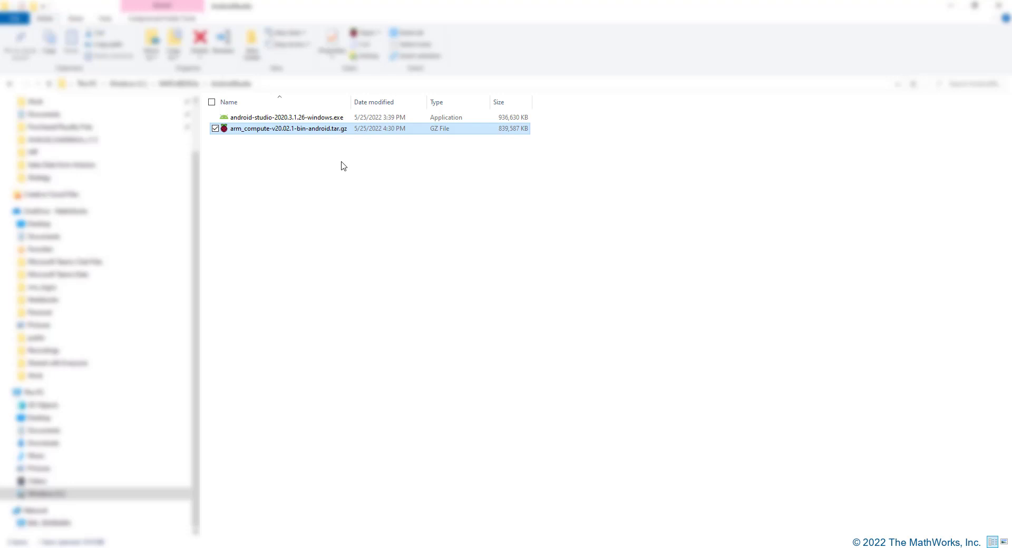
Step: Open a Command Prompt in C:\MATLAB2022a\AndroidStudio, where the ARM Compute Library archive sits
click(407, 252)
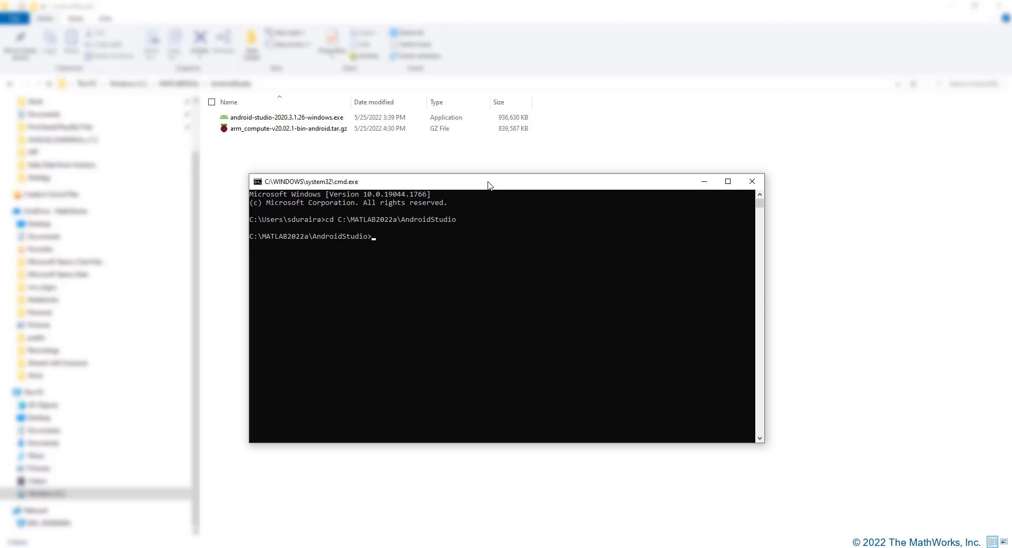
mouse_move(448, 255)
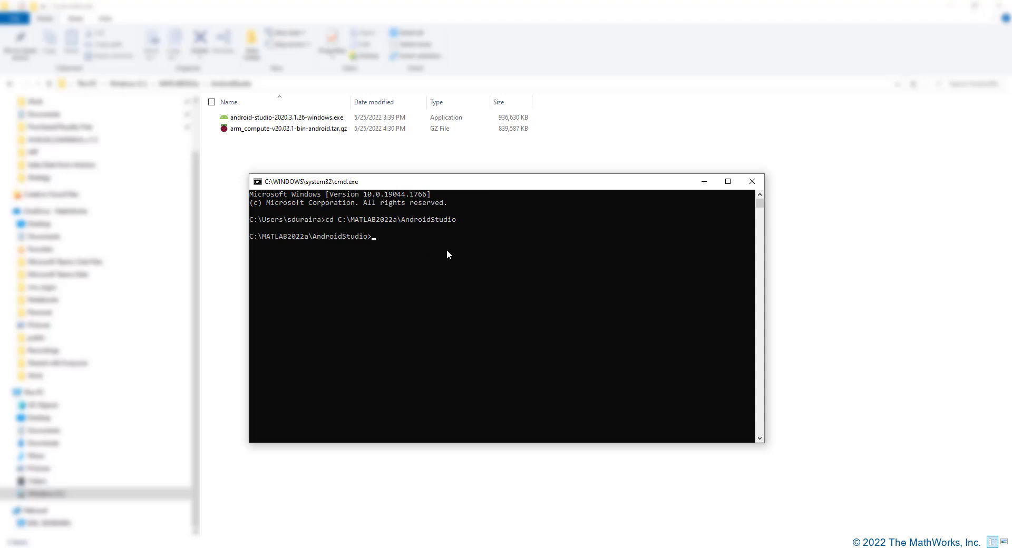
Step: Extract arm_compute-v20.02.1-bin-android.tar.gz with tar -xvzf and open the extracted folder
text(tar)
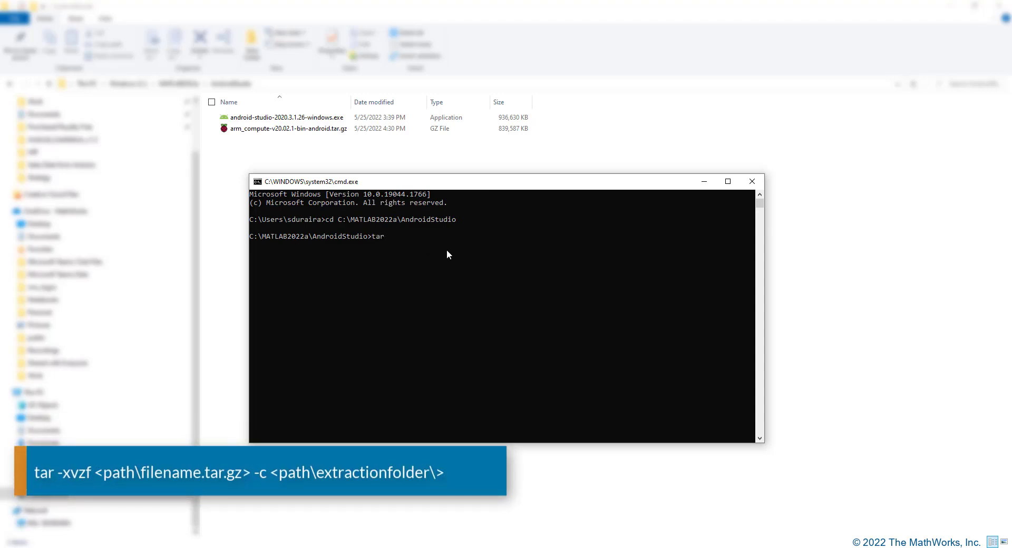
text(-xvzf)
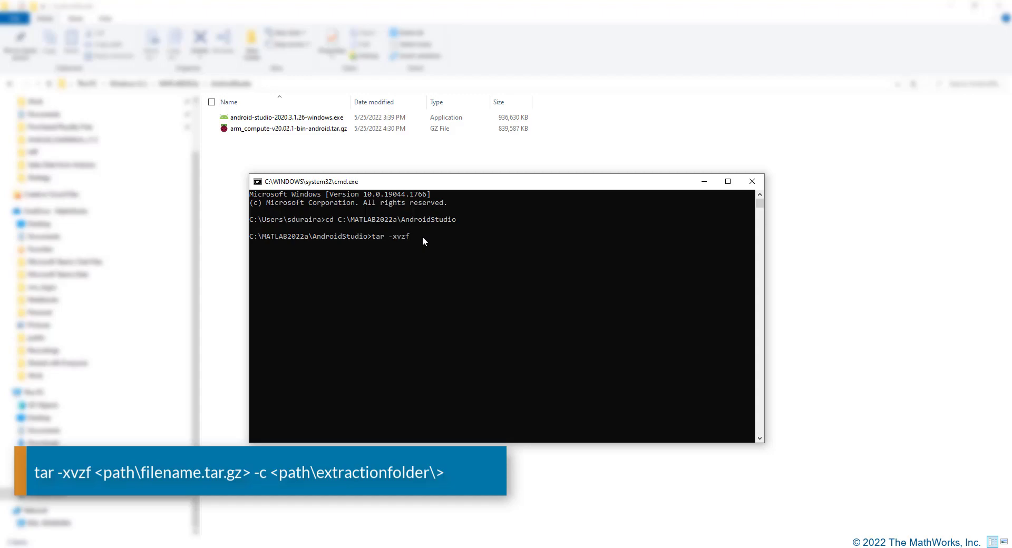
text(C:\MATLAB2022a\AndroidStudio\arm_compute-v20.02.1-bin-android.tar.gz -C)
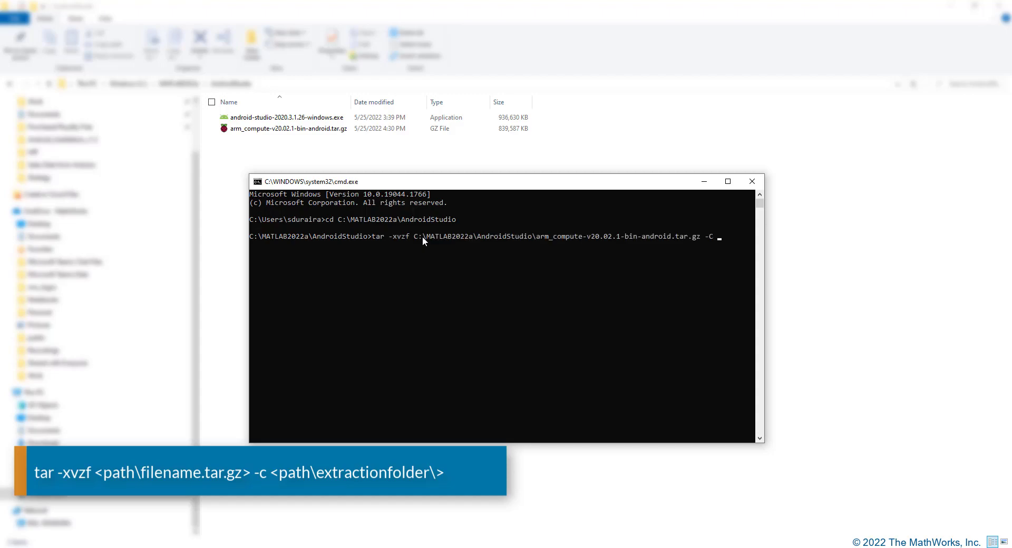
text(C:\MATLAB2022a\AndroidStudio)
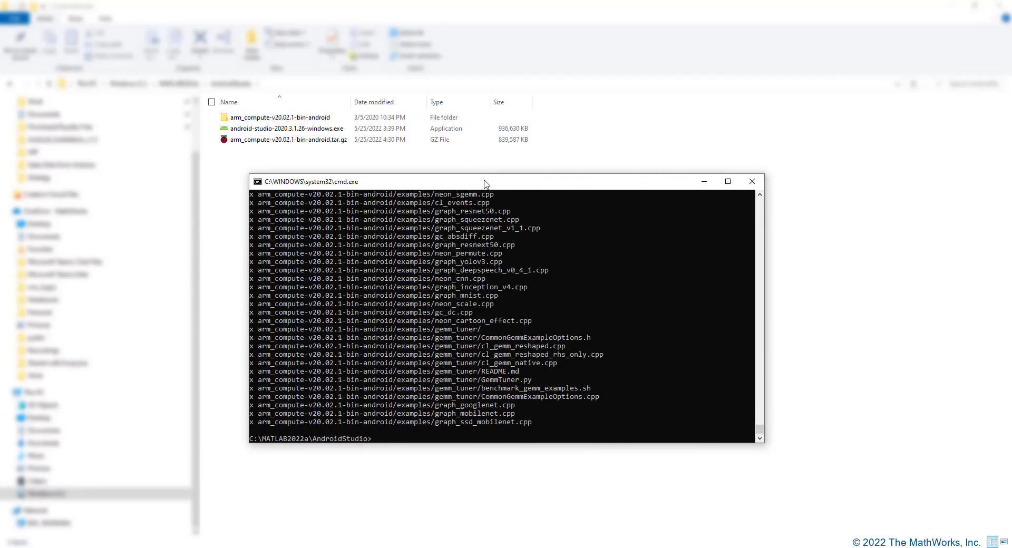
click(278, 117)
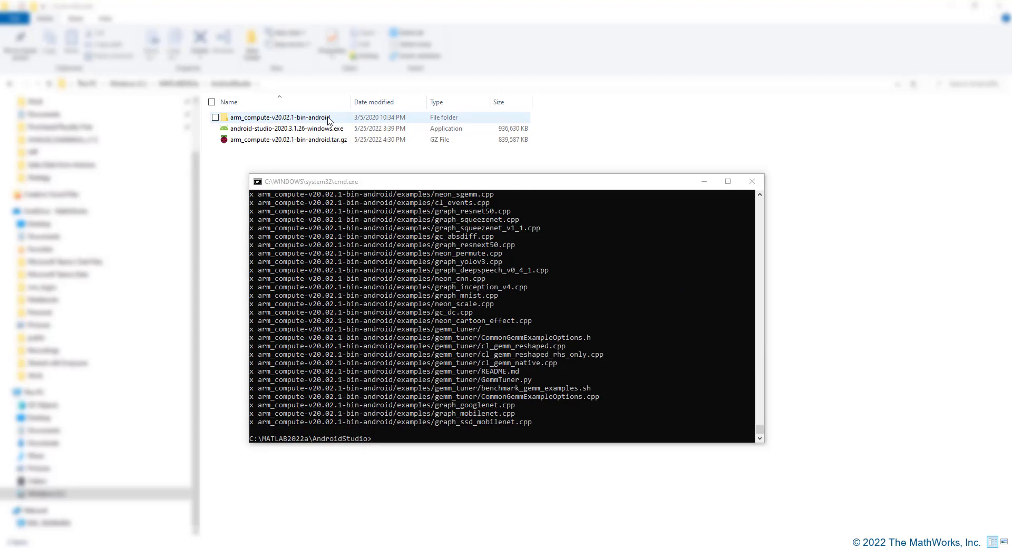
double_click(280, 117)
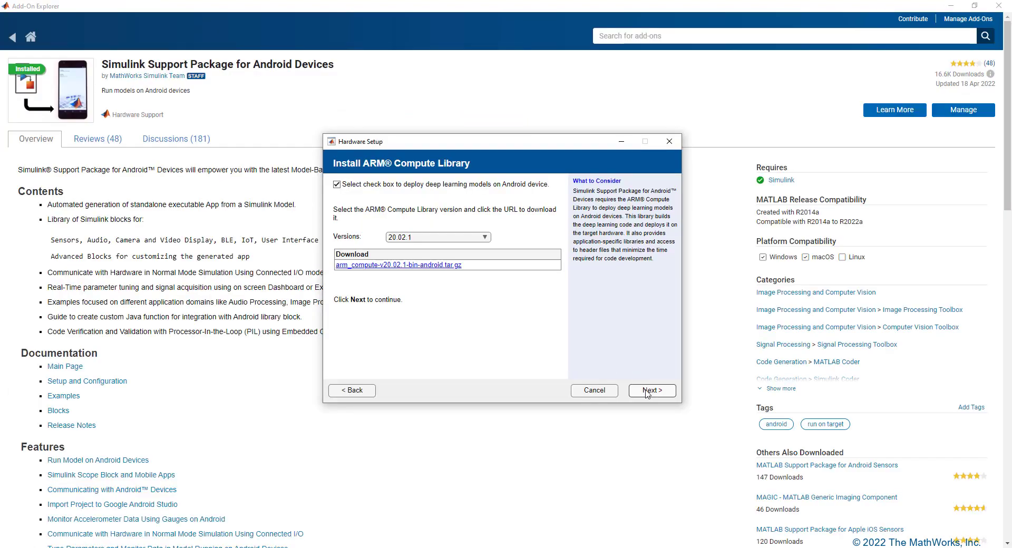
Step: Browse to the arm_compute-v20.02.1-bin-android folder and validate ARM Compute Library 20.02.1
click(651, 390)
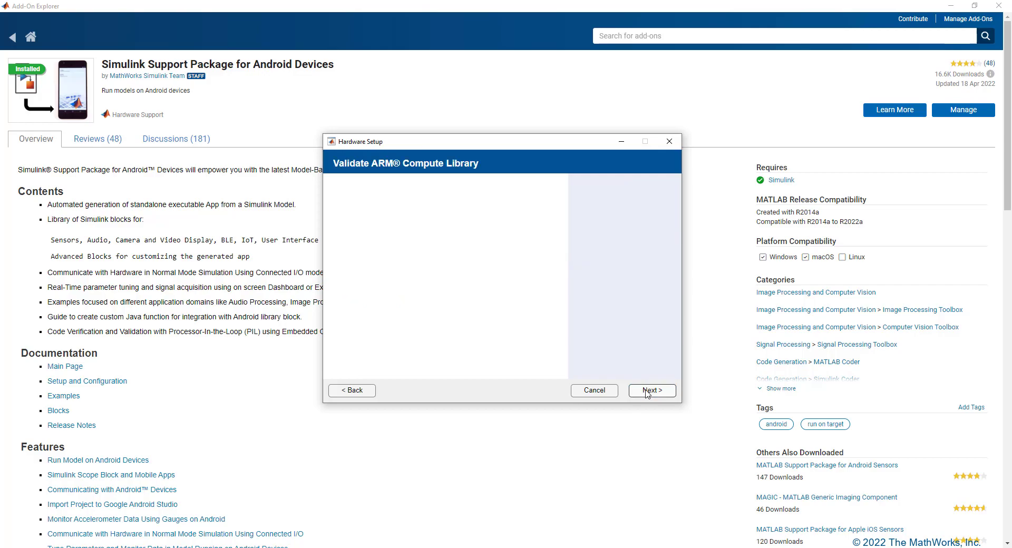
click(651, 390)
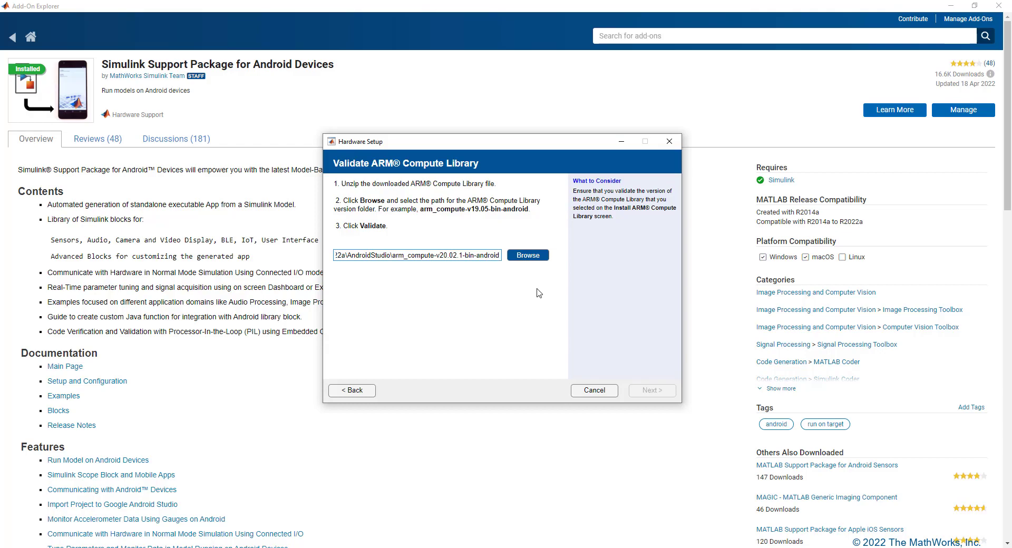
click(526, 255)
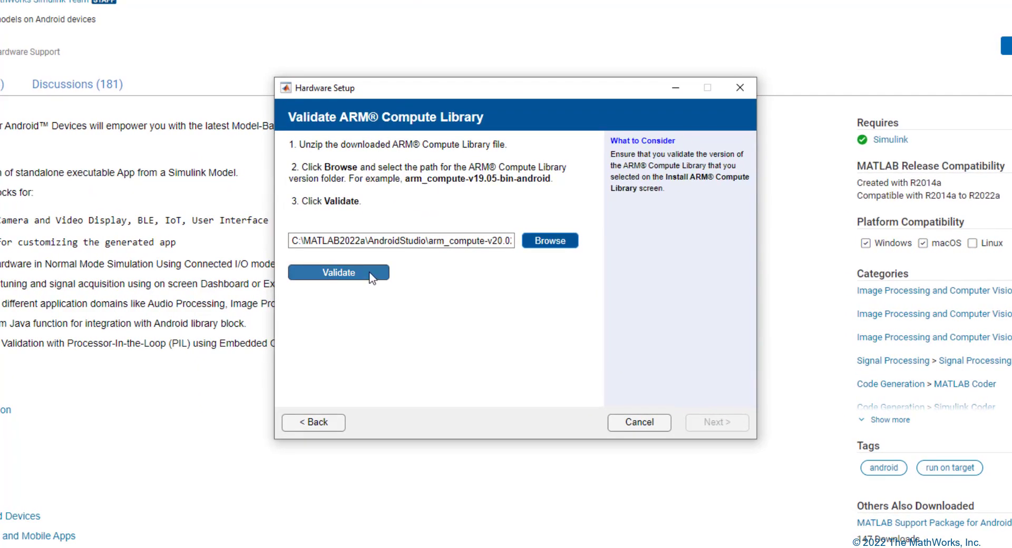
click(338, 272)
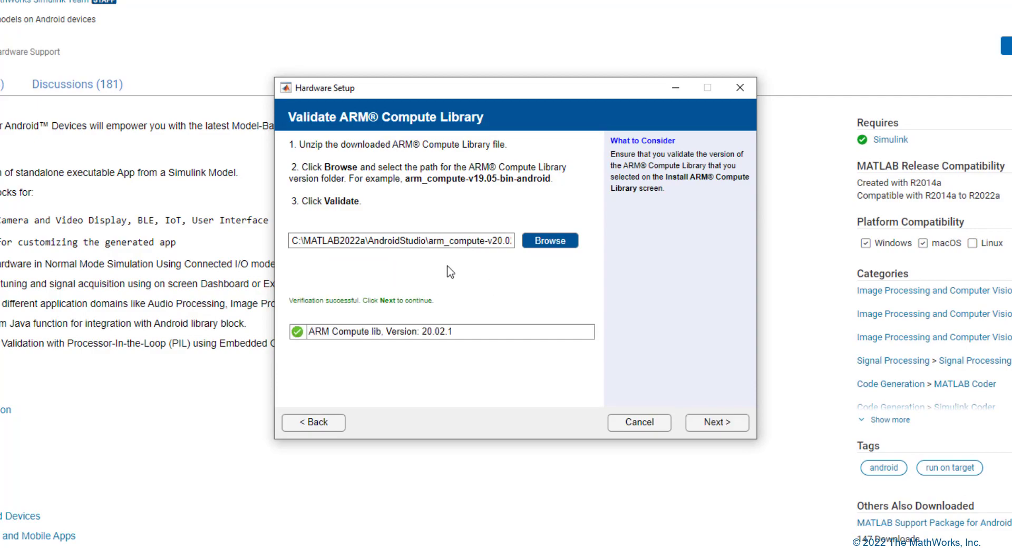
mouse_move(716, 422)
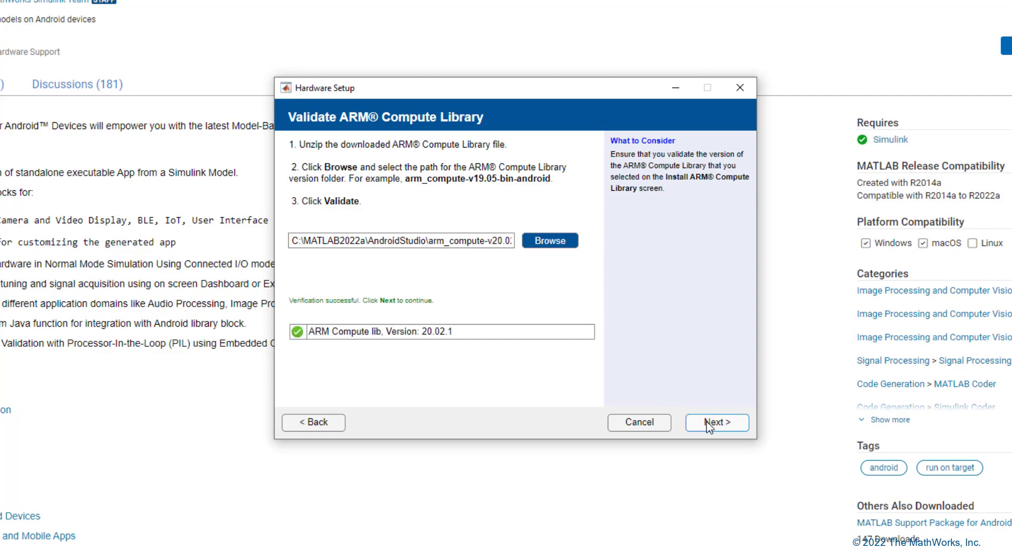
click(716, 423)
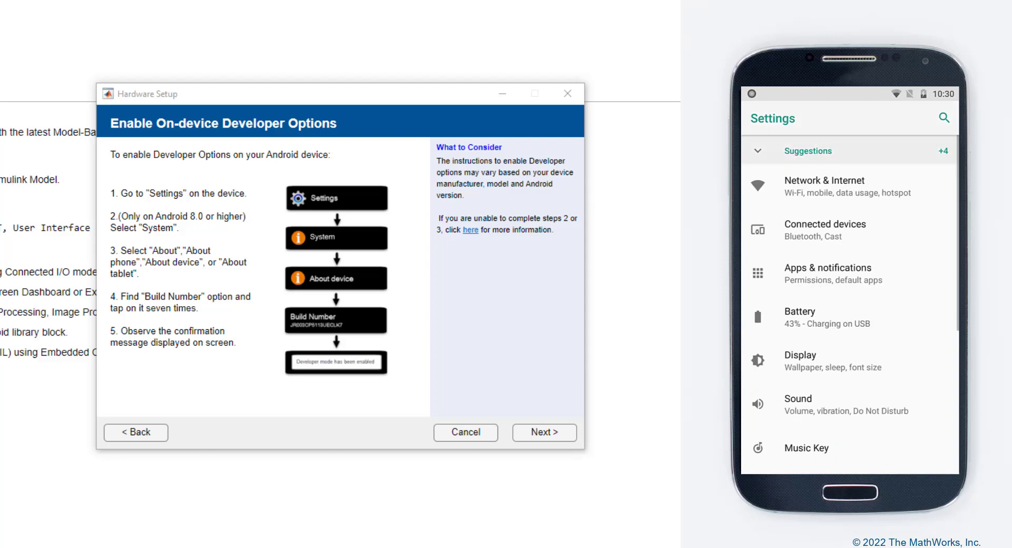
Step: Read through the Enable On-device Developer Options instructions and continue to USB debugging
scroll(down, 3)
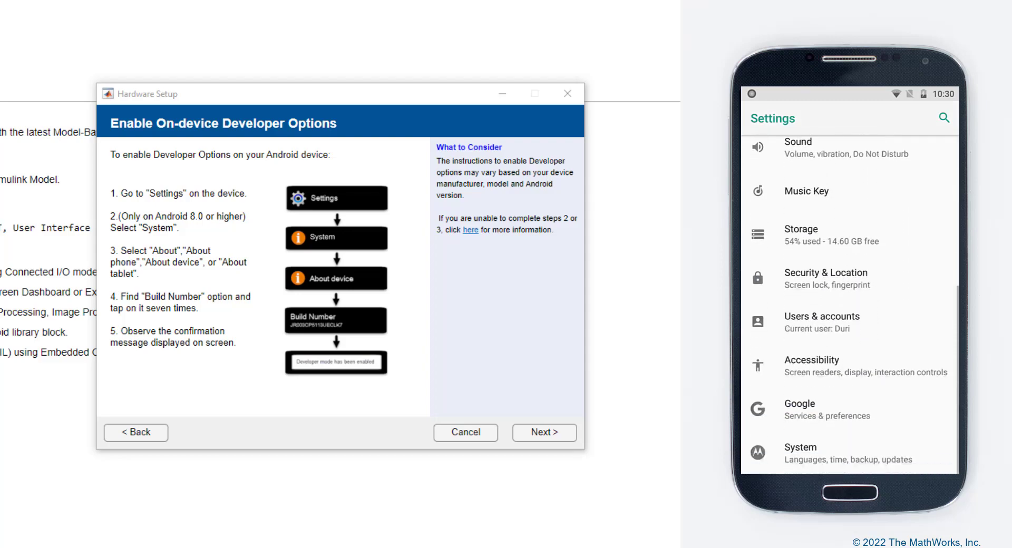
click(800, 453)
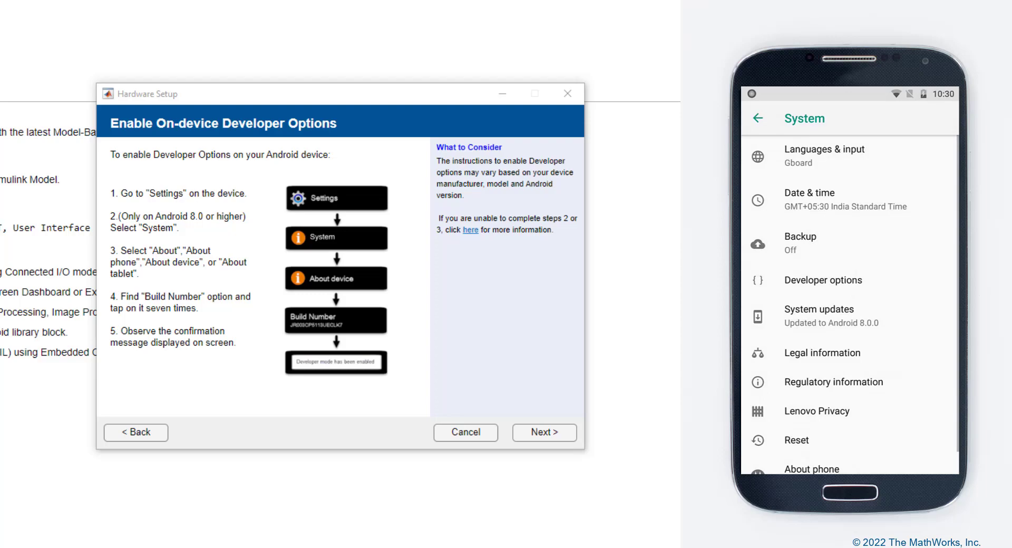
click(811, 468)
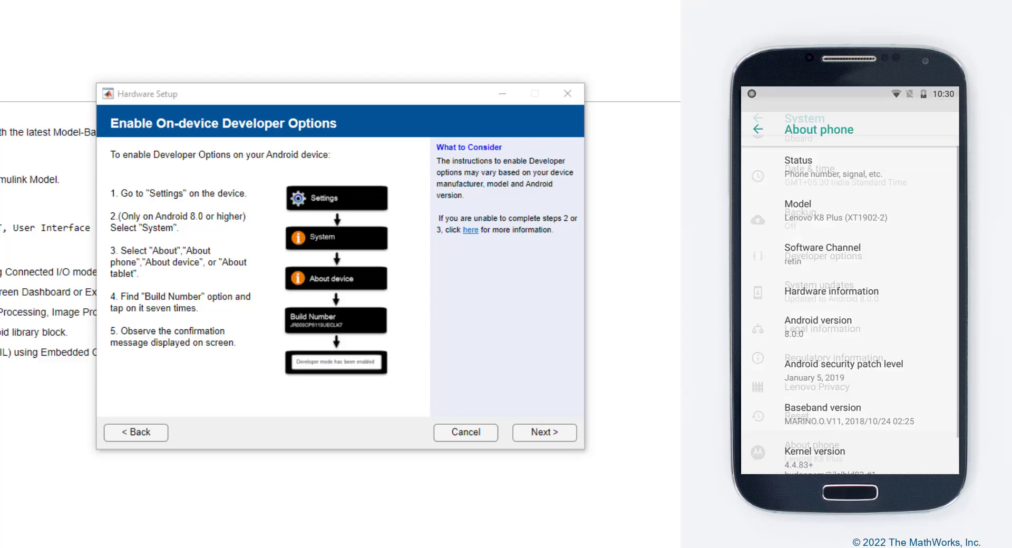
scroll(down, 3)
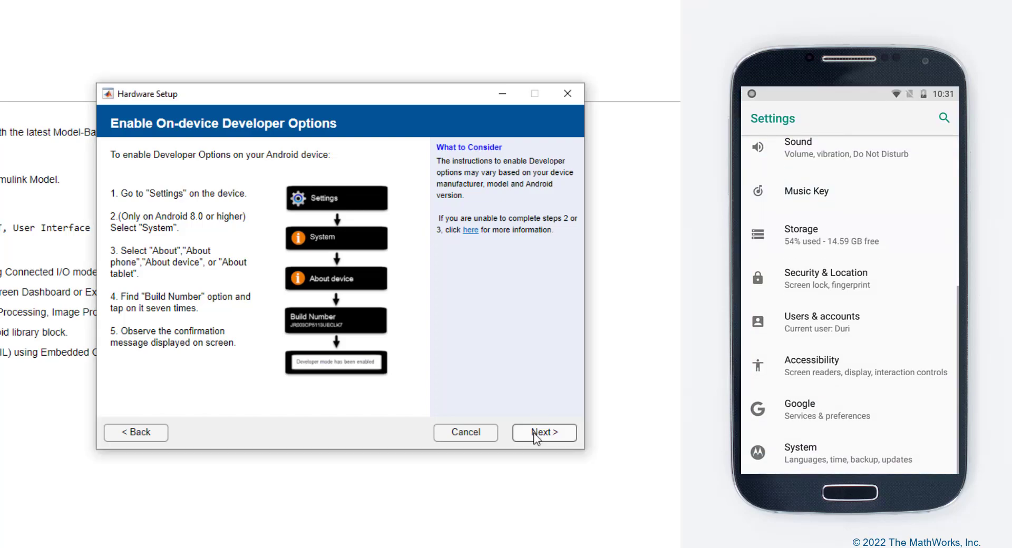
click(543, 432)
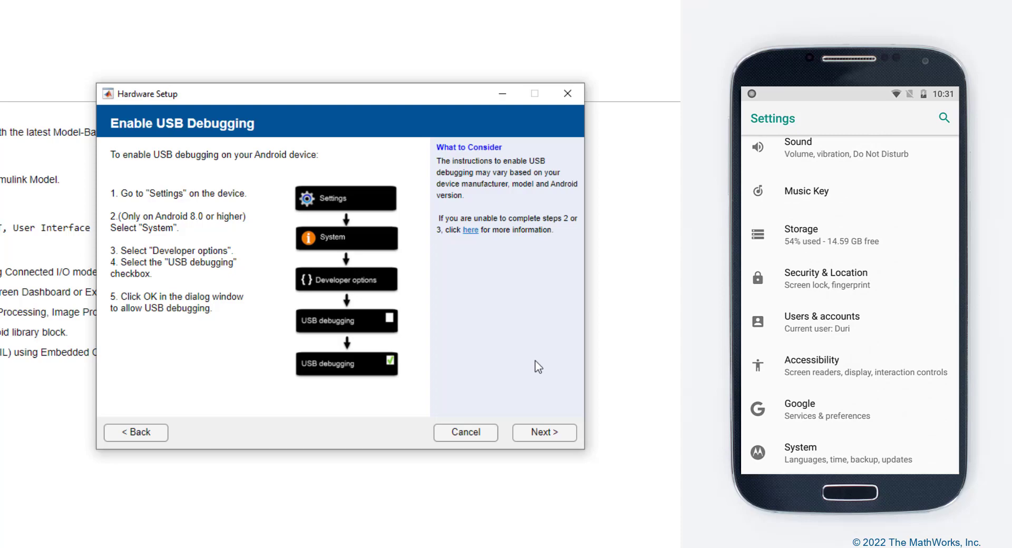
click(800, 451)
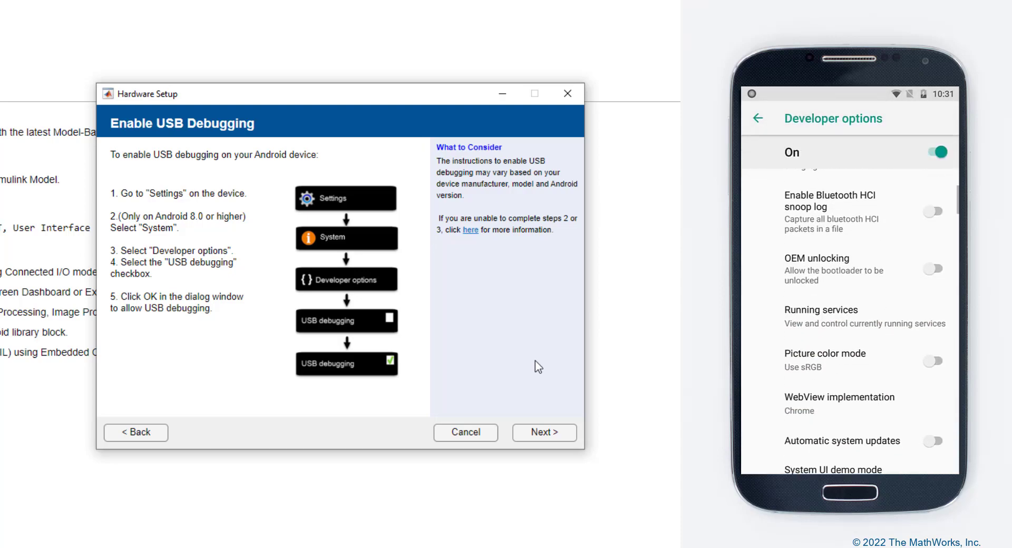
scroll(down, 3)
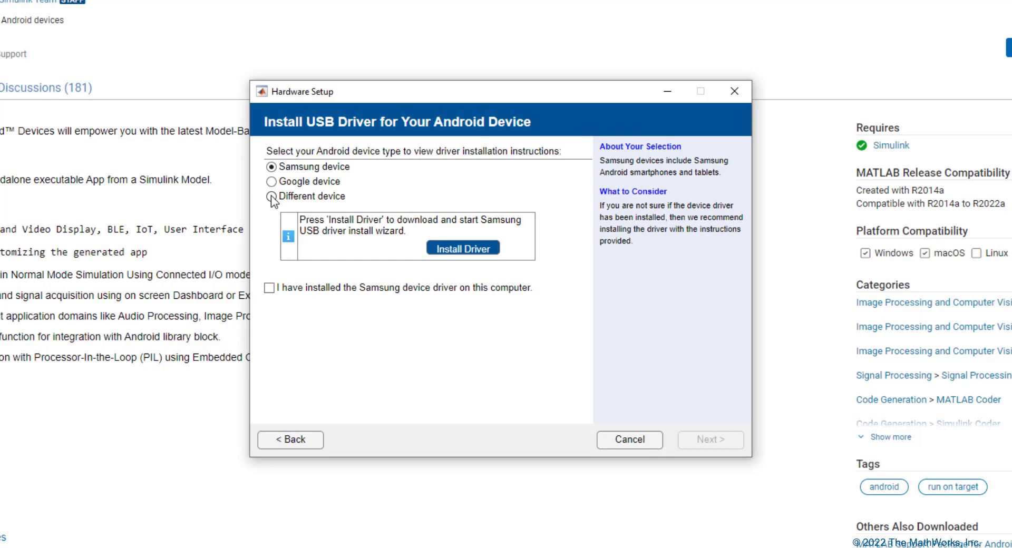
Step: Select the Different device option on the Install USB Driver page
click(271, 196)
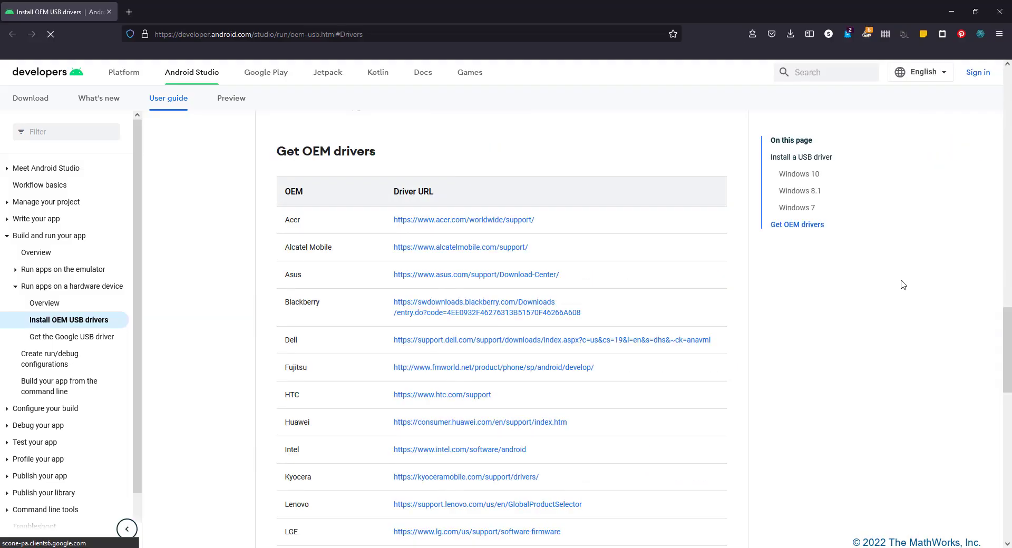
Step: Scroll to the Get OEM drivers table of manufacturer download links
scroll(down, 3)
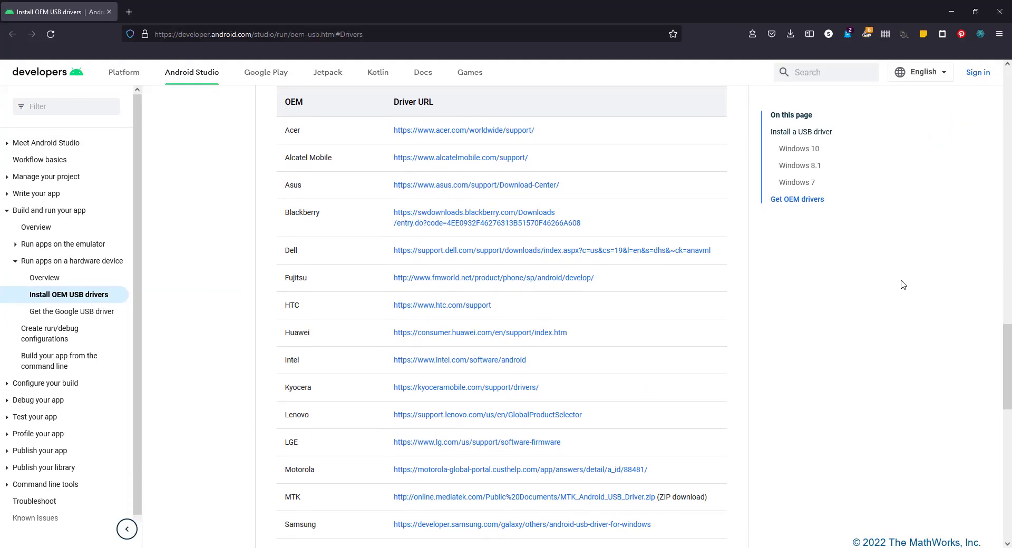
scroll(down, 3)
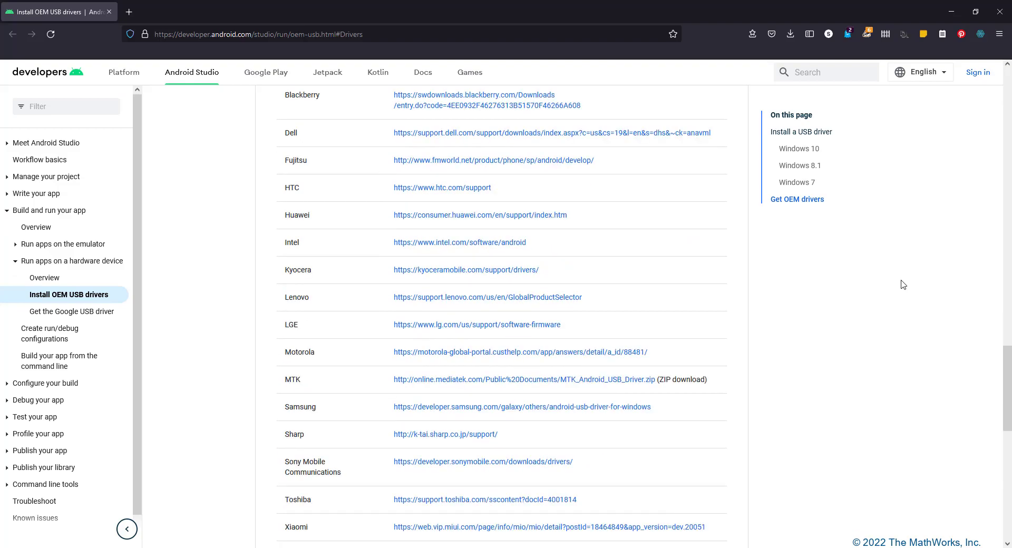
scroll(down, 3)
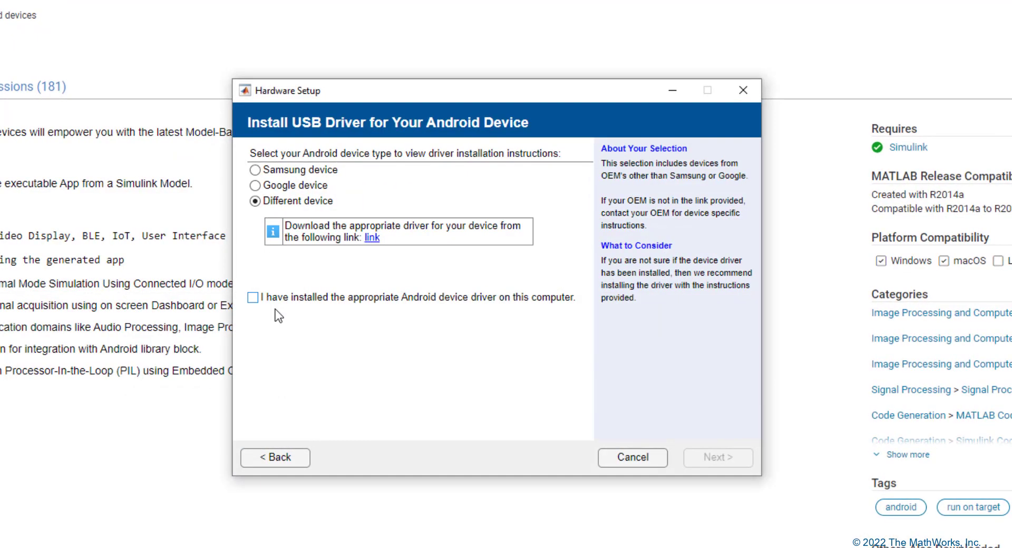
Step: Confirm the Android device driver is installed and pass the USB debugging authorization step
click(253, 296)
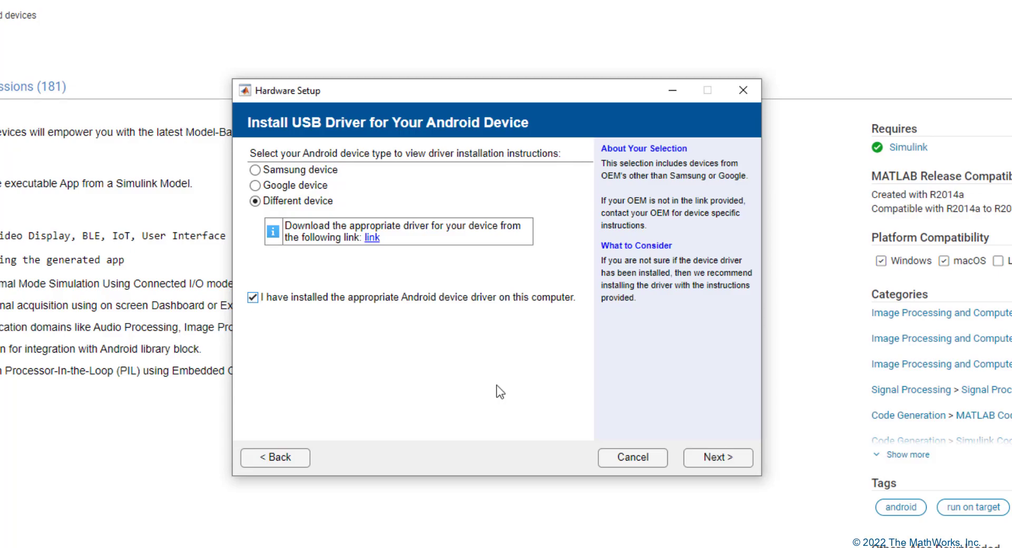
click(717, 458)
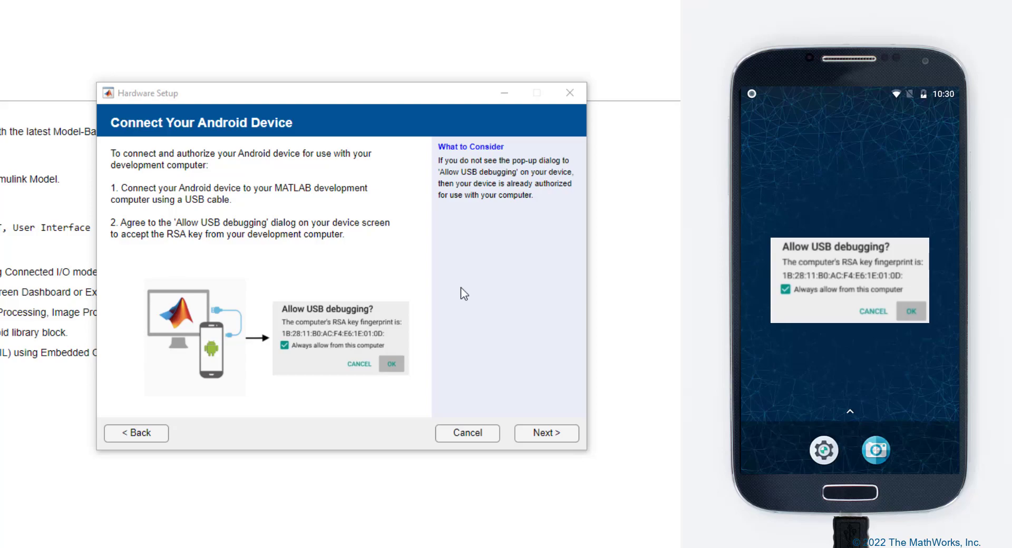
click(545, 433)
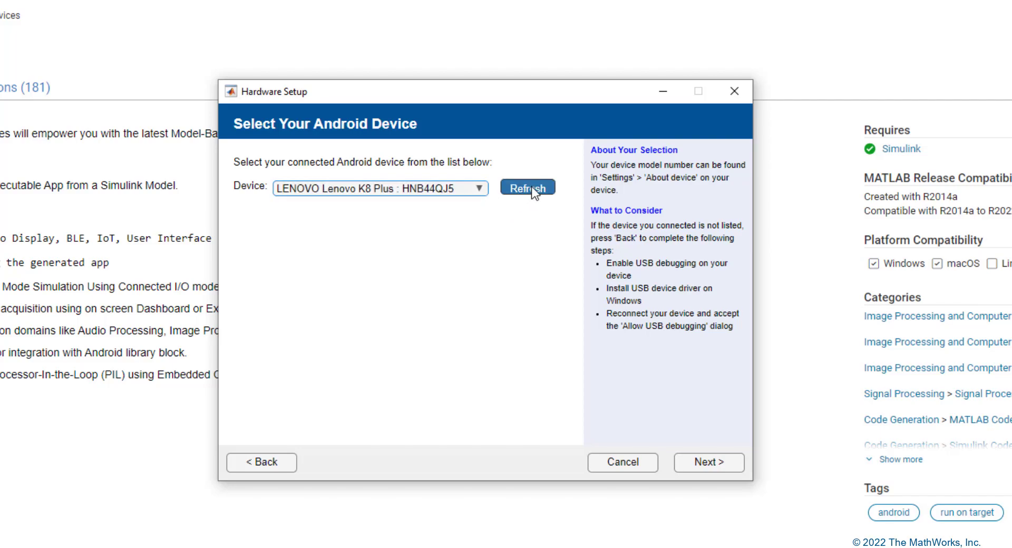
Step: Refresh the device list, select the Lenovo K8 Plus, and start device verification
click(380, 189)
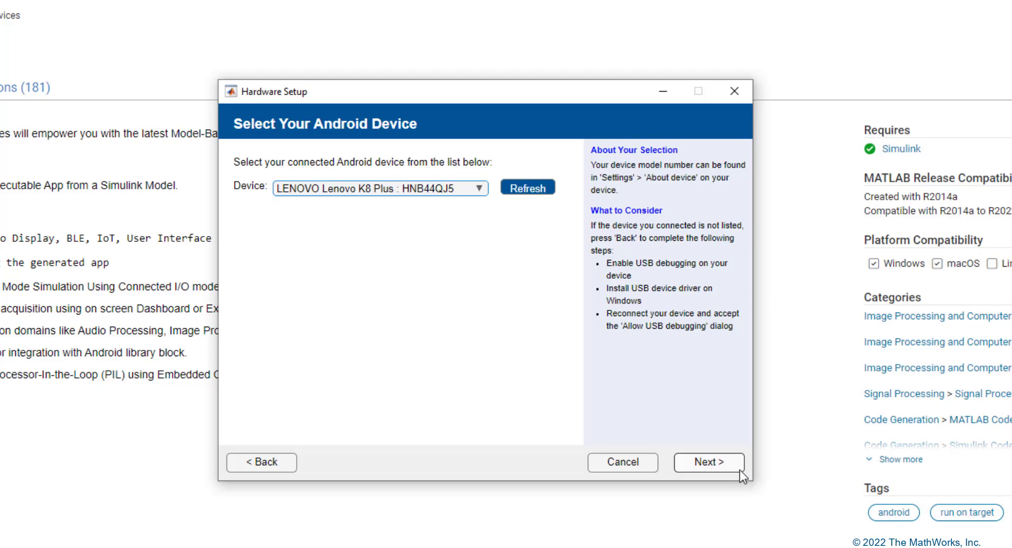
click(707, 462)
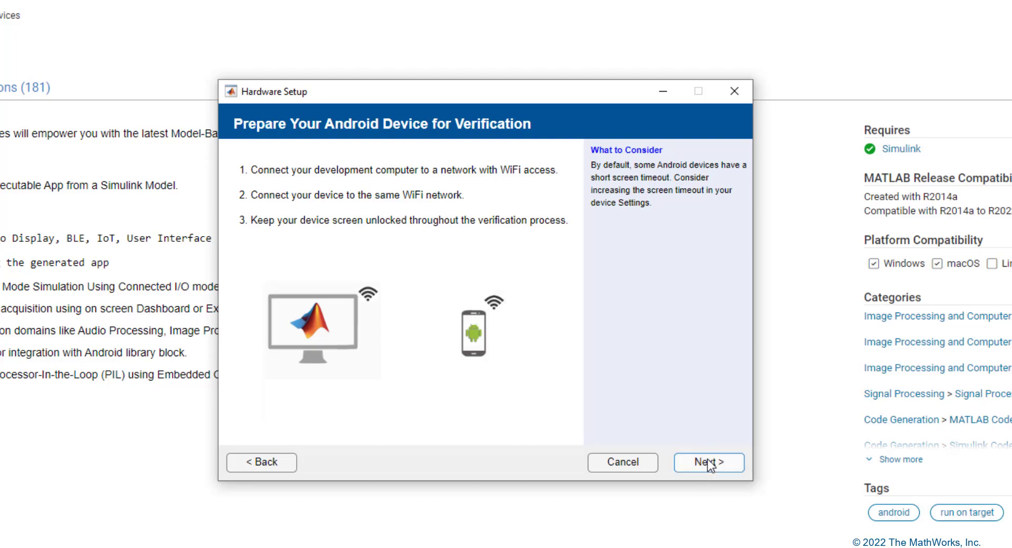
click(707, 462)
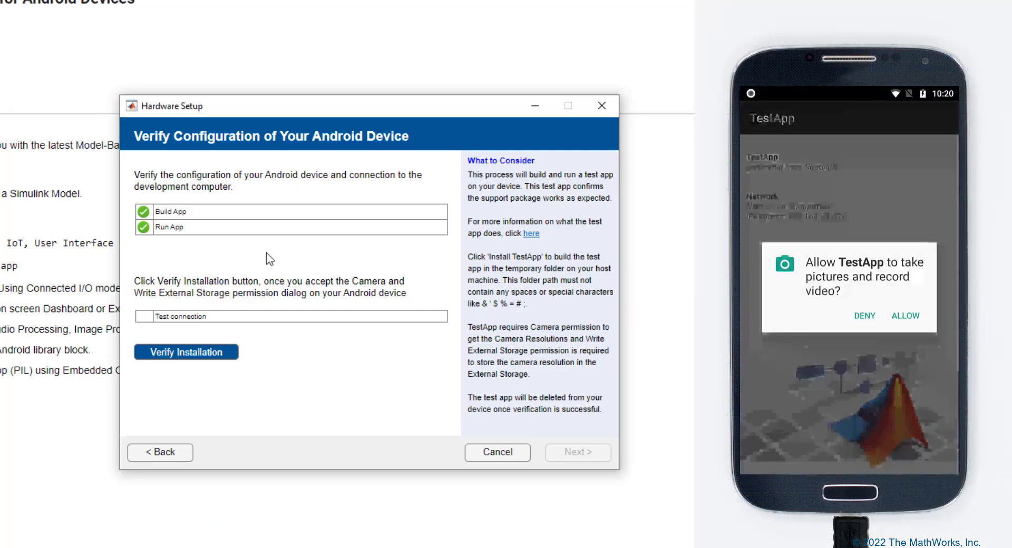
Step: Grant TestApp permissions on the phone and run Verify Installation's connection test
click(903, 316)
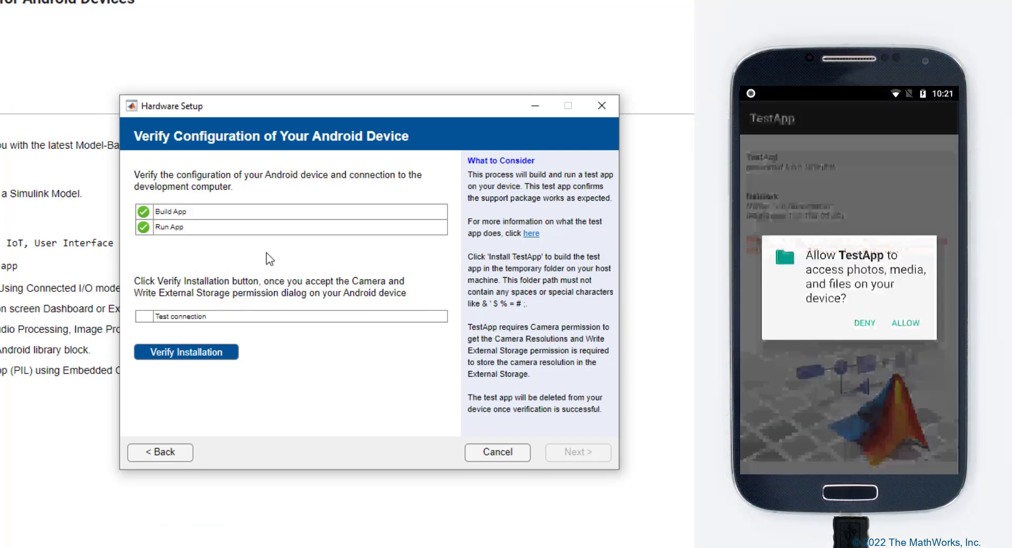
click(863, 323)
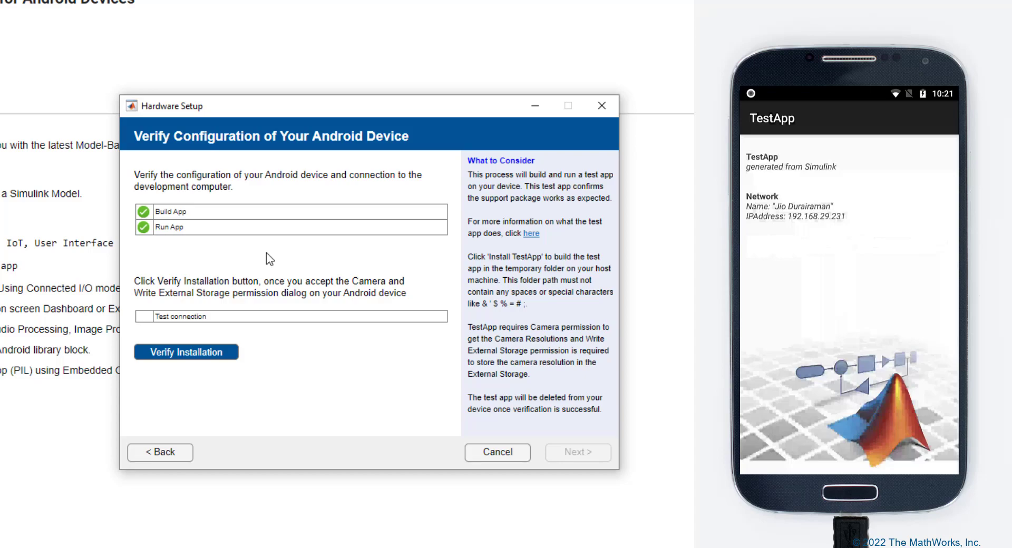
mouse_move(203, 349)
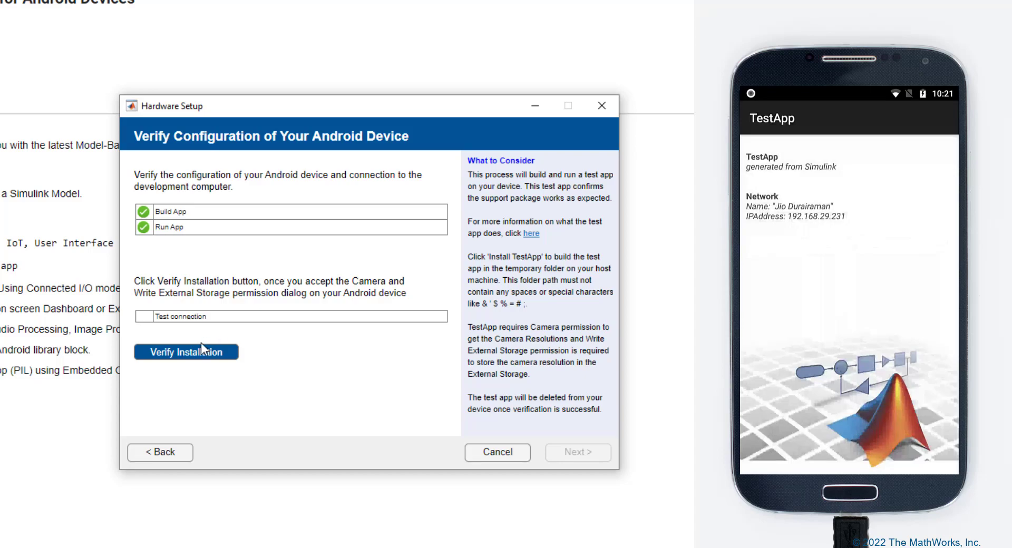
click(186, 350)
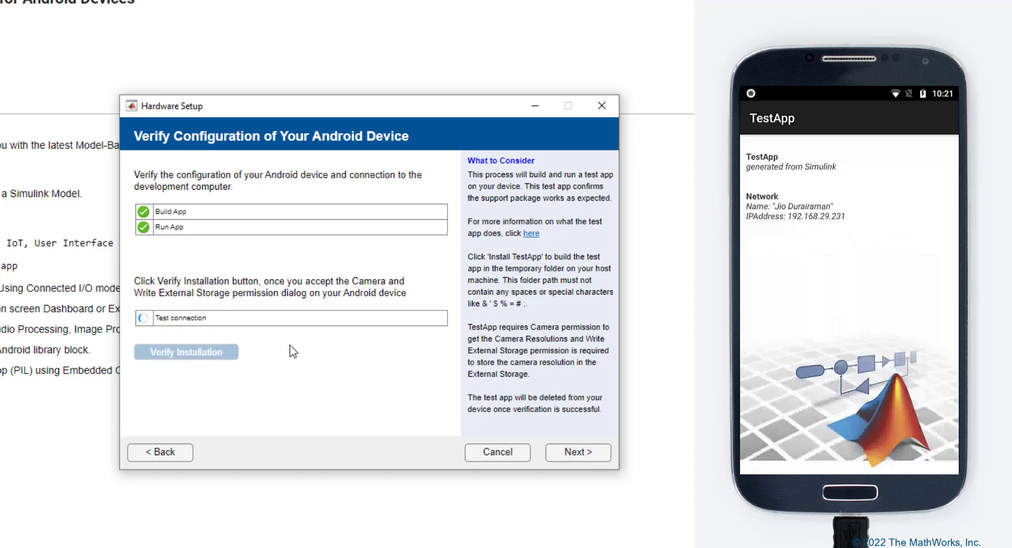
click(186, 352)
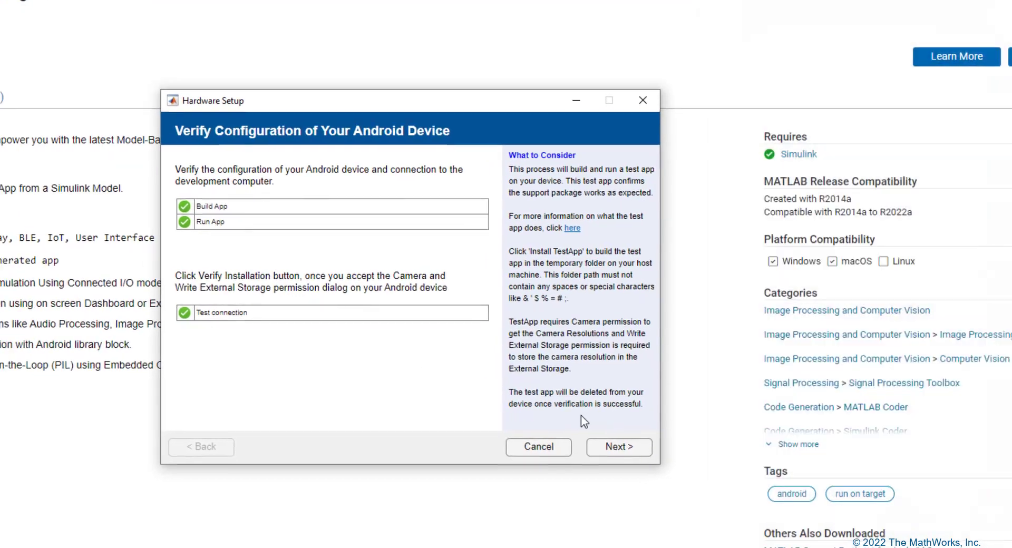
Step: Finish Hardware Setup with Show examples enabled
click(617, 447)
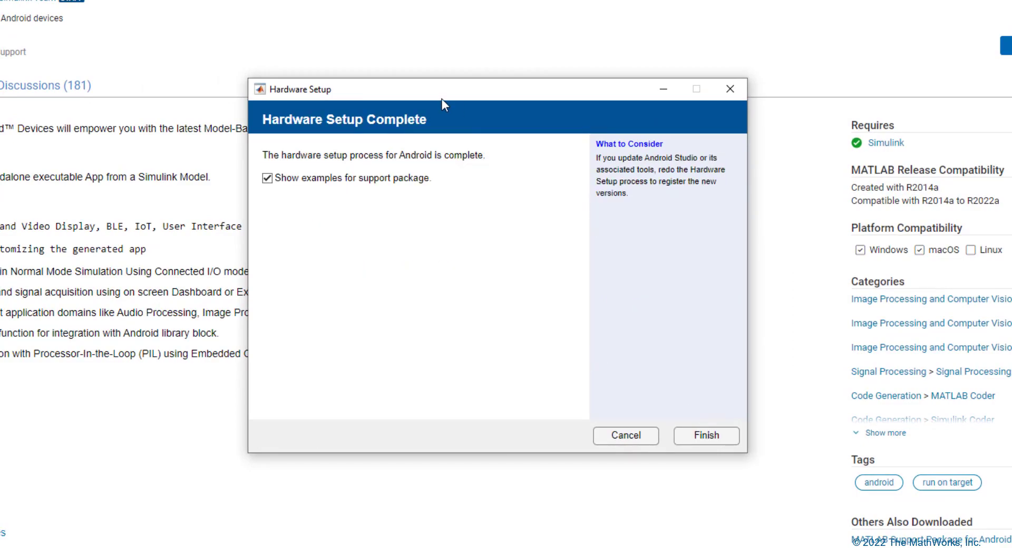
mouse_move(593, 276)
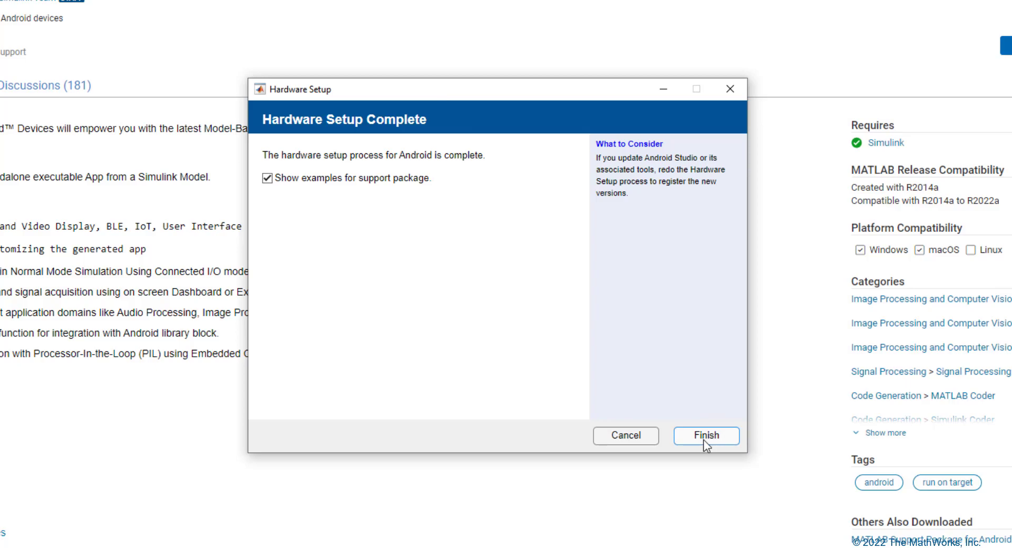
click(706, 435)
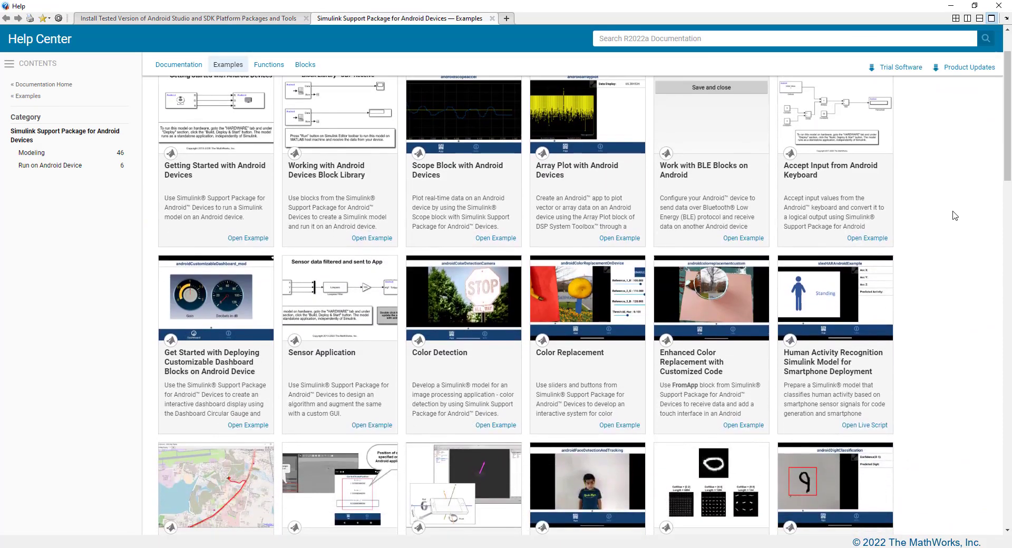
scroll(down, 3)
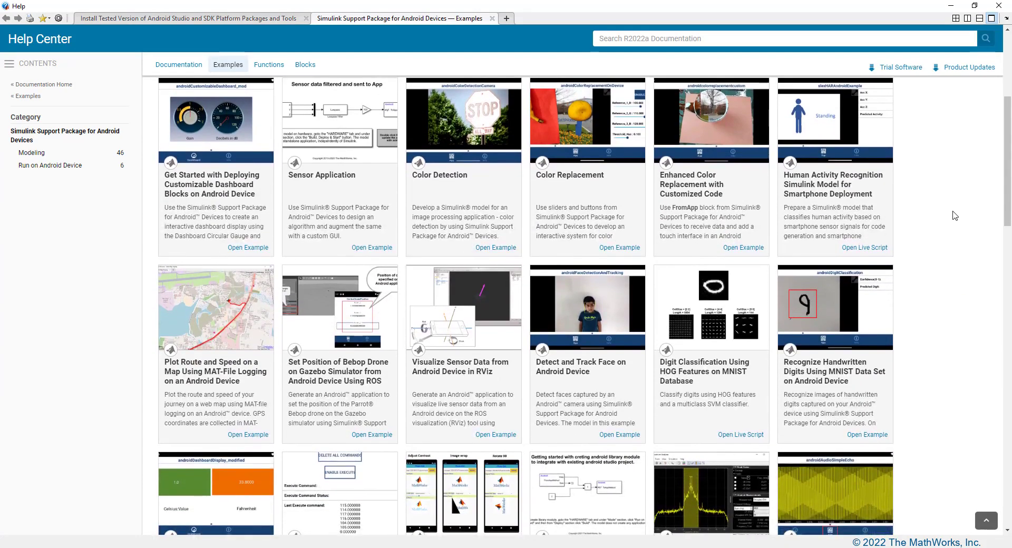
scroll(down, 3)
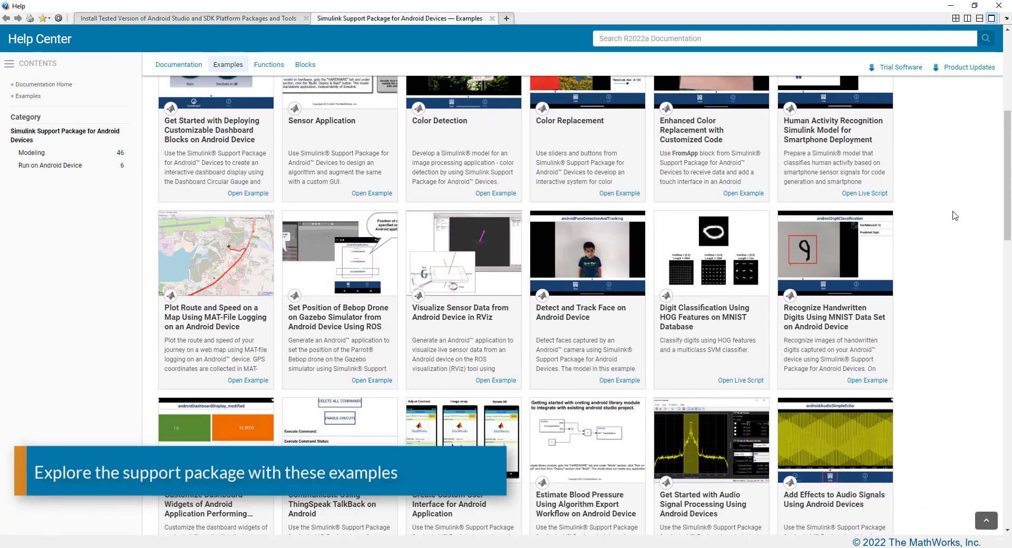
scroll(down, 3)
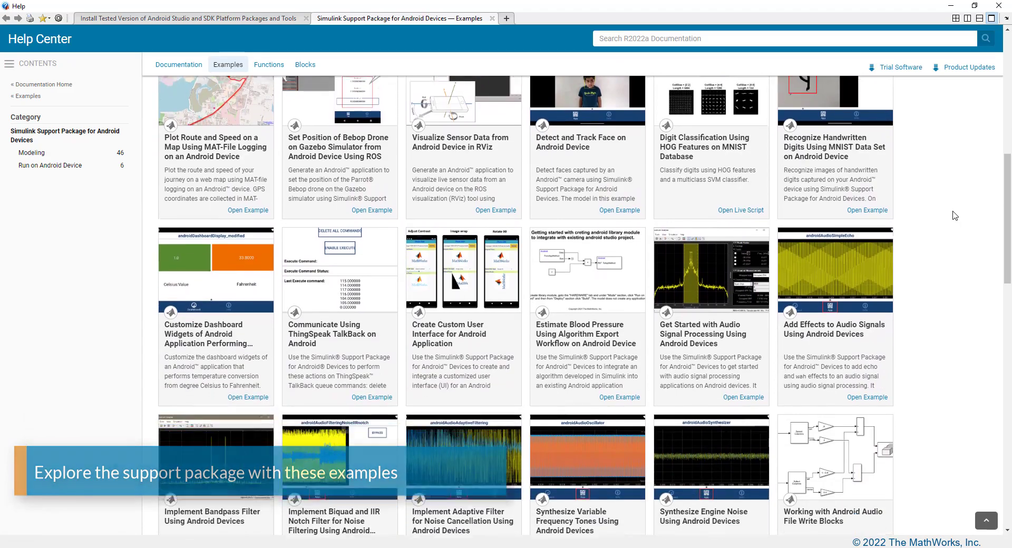